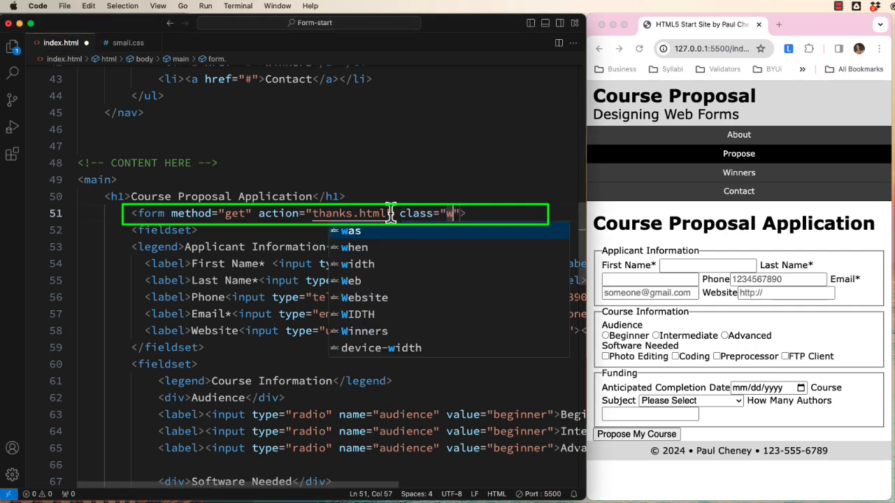
Add class wf1 to the form in index.html and move to small.css
type("f1")
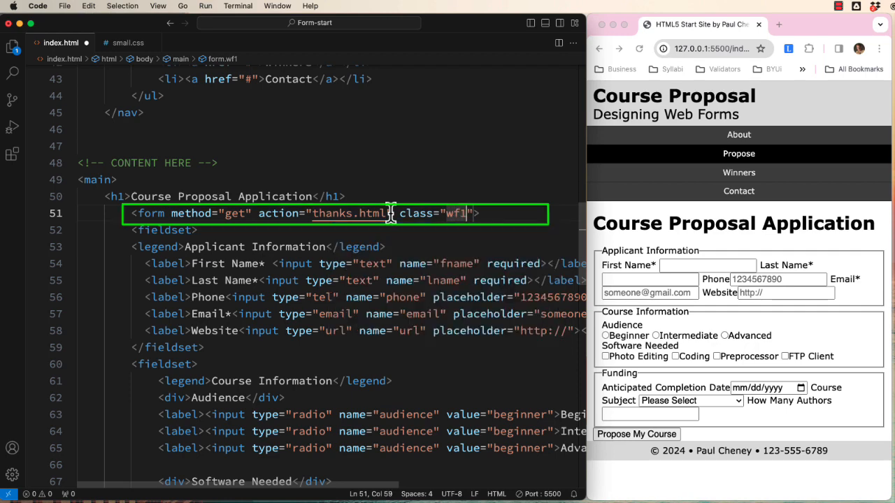
left_click(129, 42)
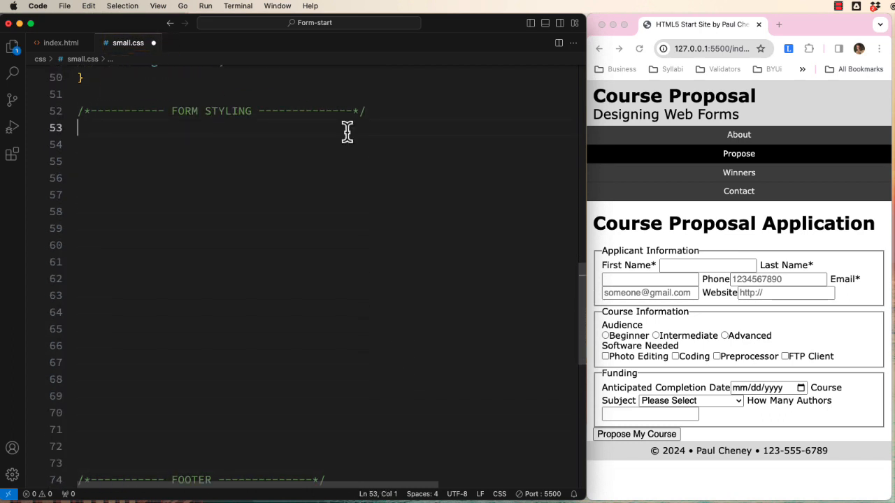
Start a .wf1 fieldset rule with margin 2rem 0
type(".wf1 fieldset")
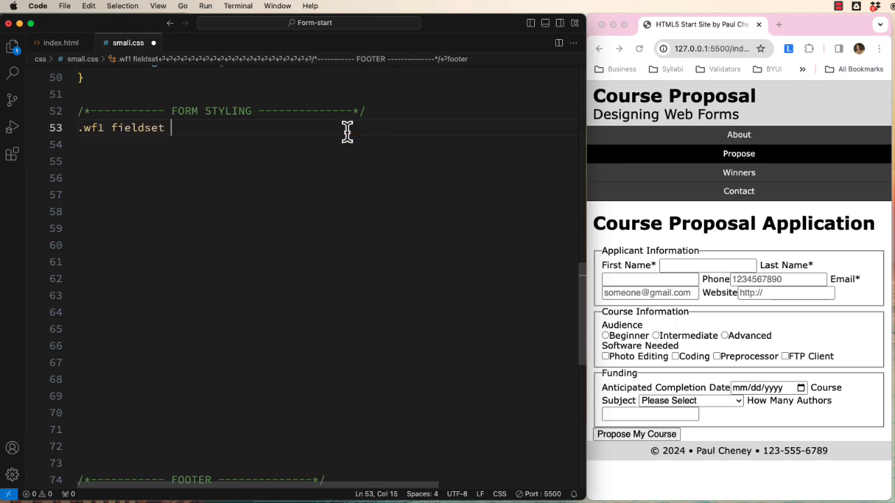
type("{")
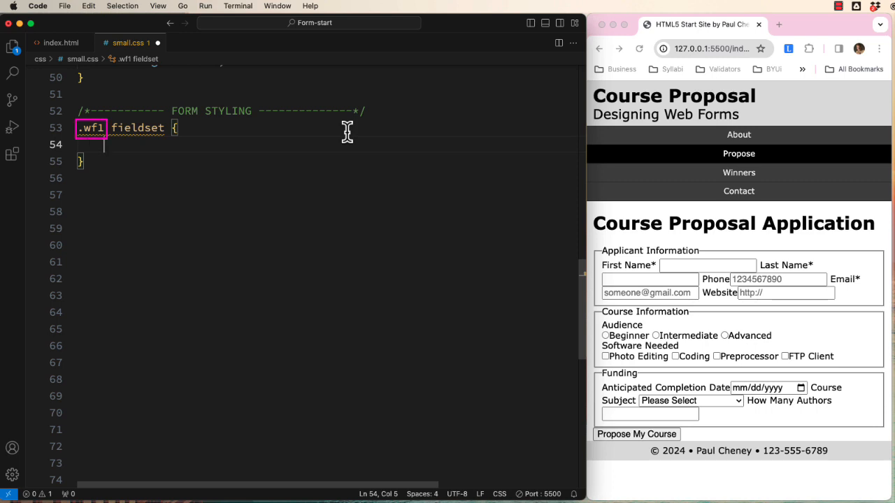
type("margin: ;")
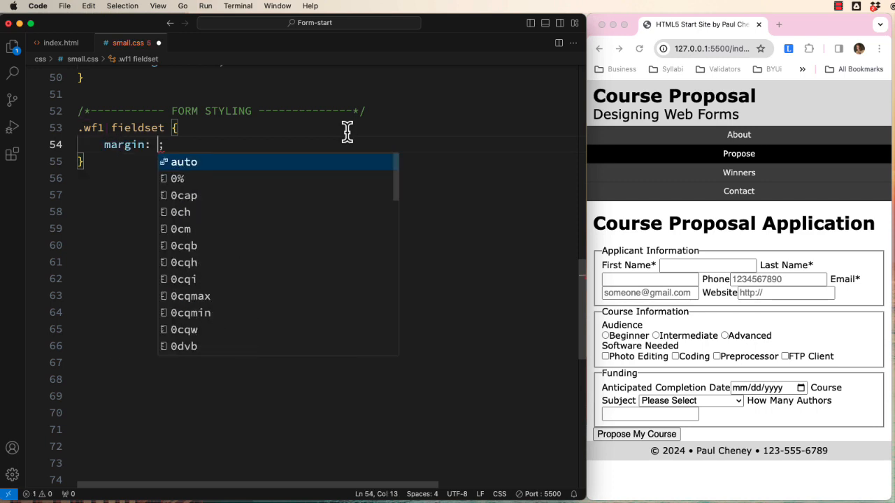
type("2rem")
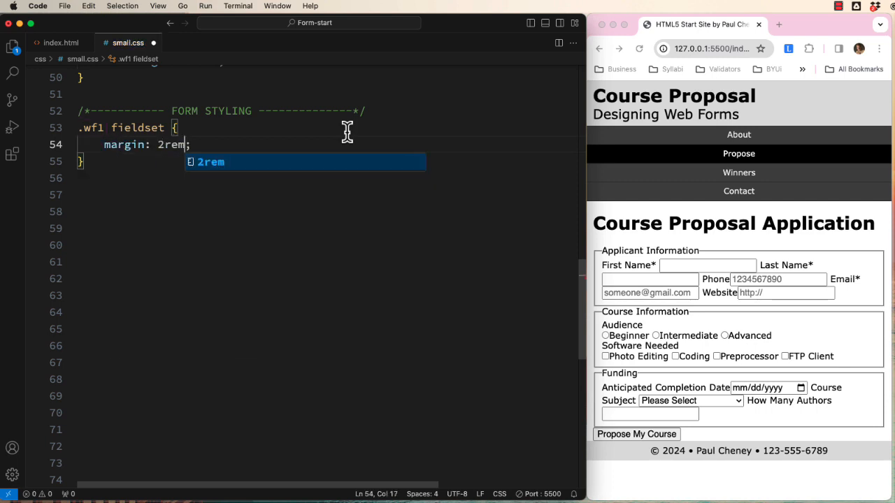
type("0")
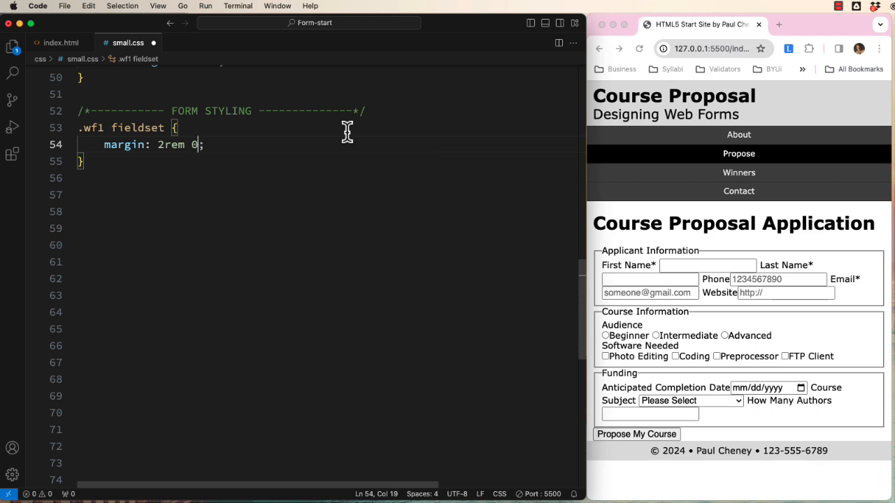
Add border 1px solid #ddd, border-radius 6px and padding .5rem 2% to the fieldset rule
type("border: 1;")
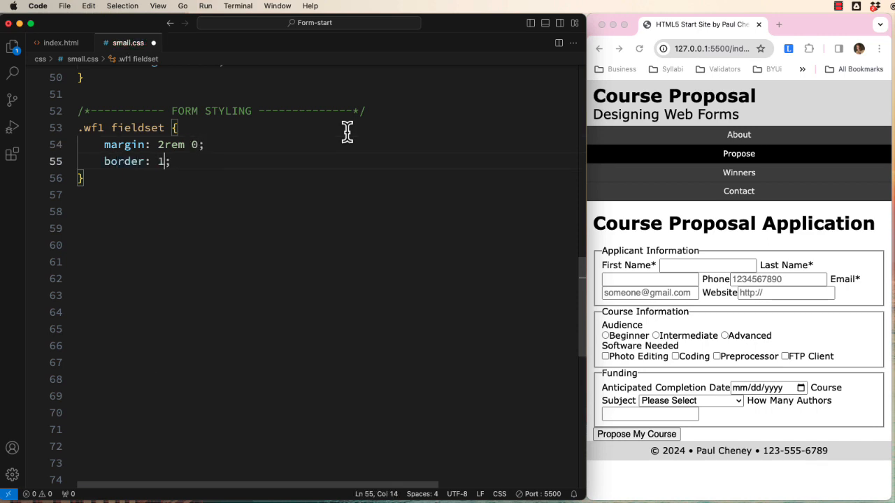
type("px solid")
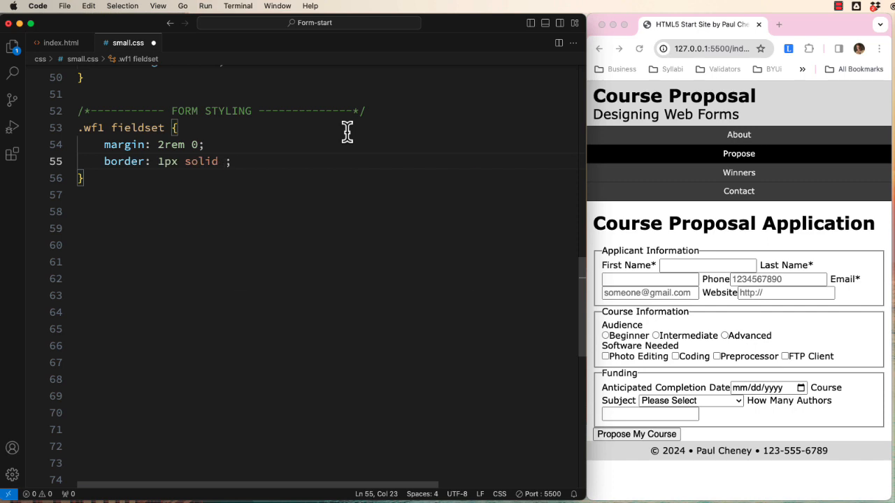
type("#ddd")
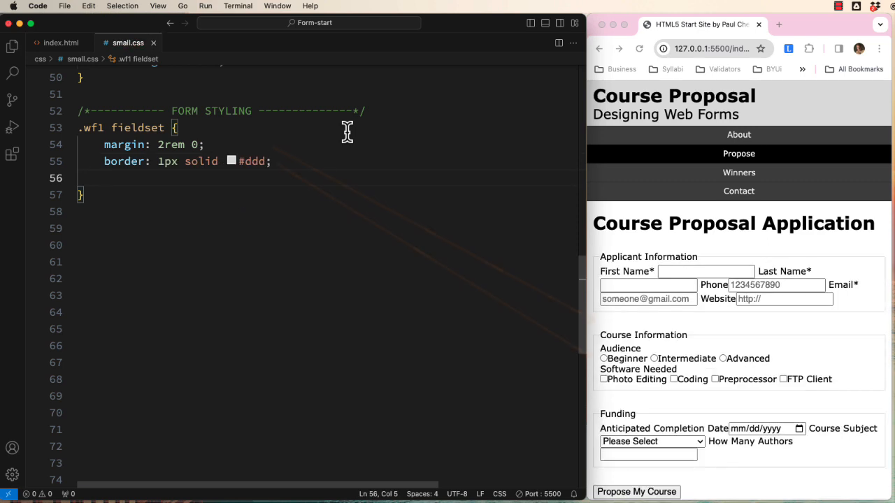
type("border-radius: 6;")
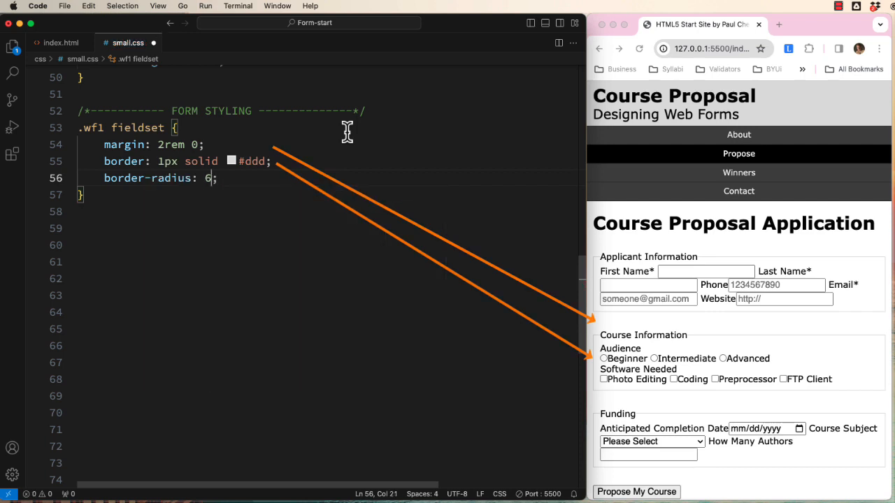
type("padding")
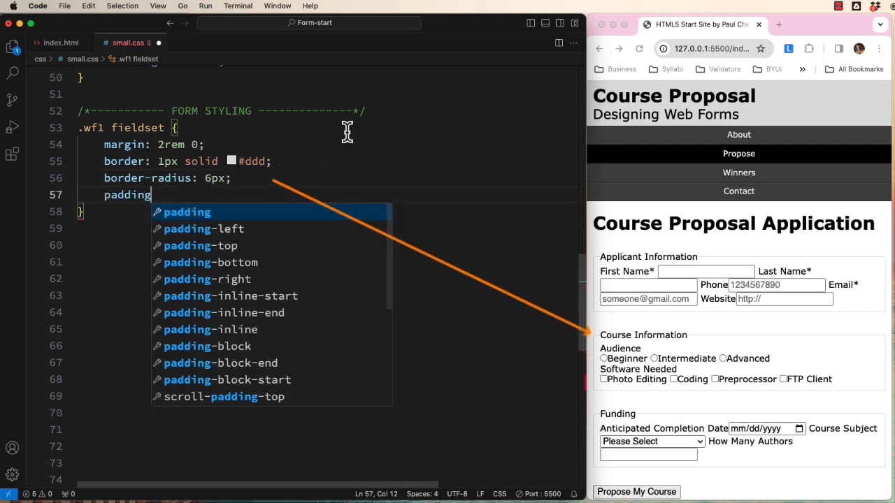
type(": .5")
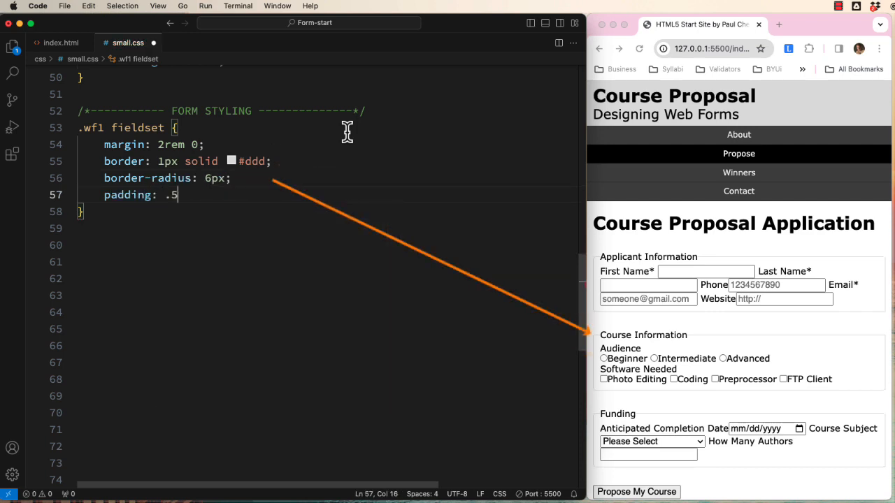
type("rem 2")
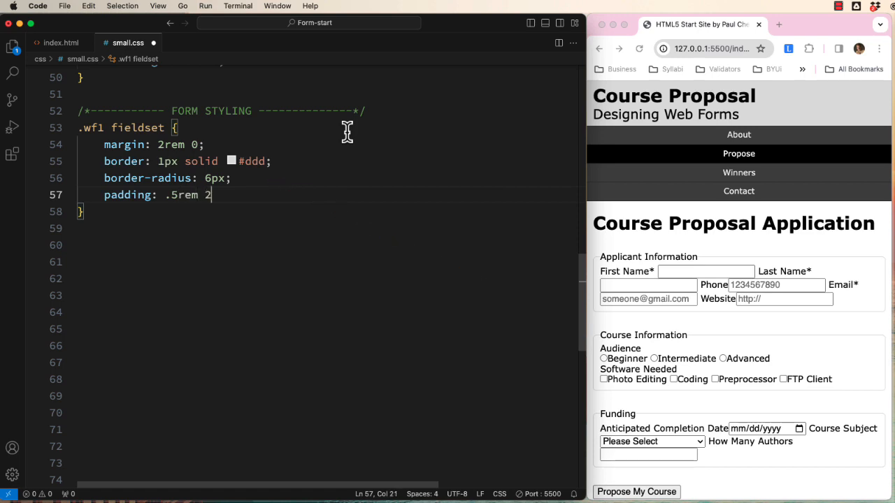
type("%;")
left_click(324, 244)
type(".wf1 legend {")
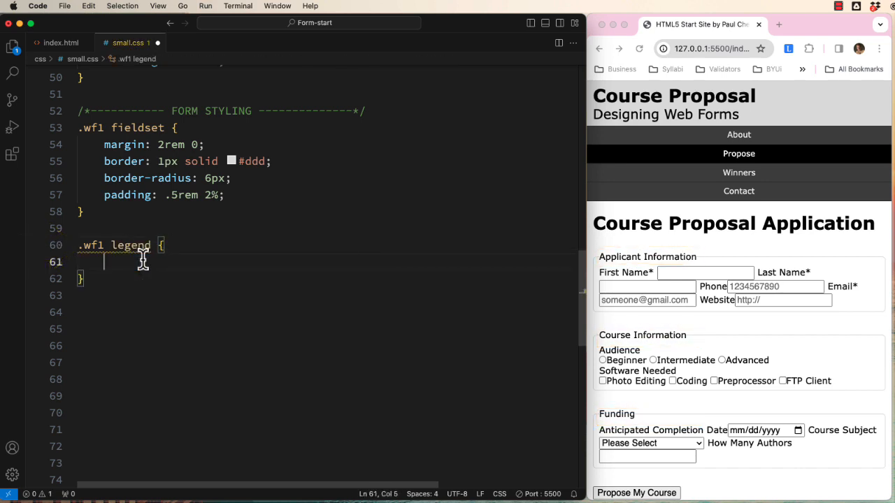
Write the .wf1 legend rule with color #445ba9 and padding 0 .5rem
type("color: #445ba9;")
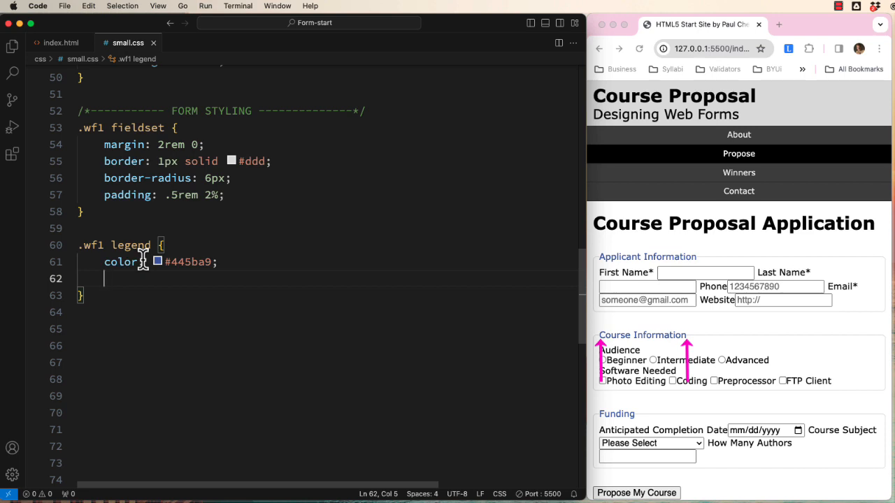
type("padding: 0 .5re")
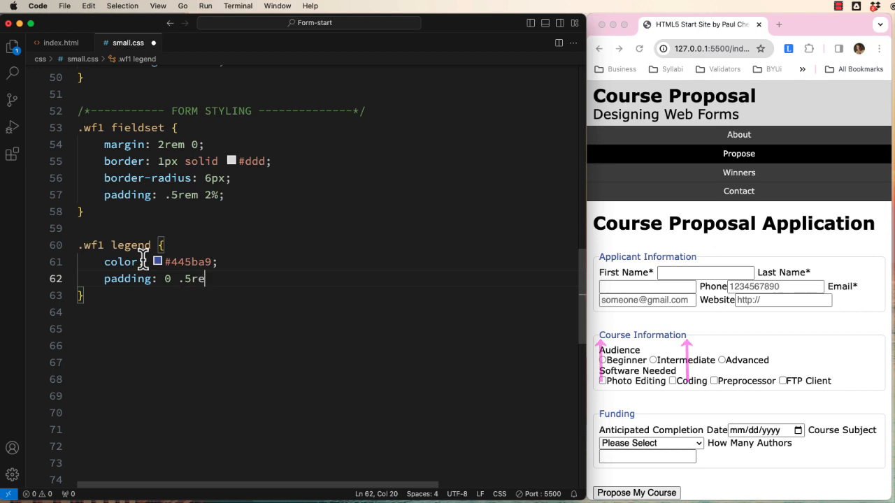
type("m;")
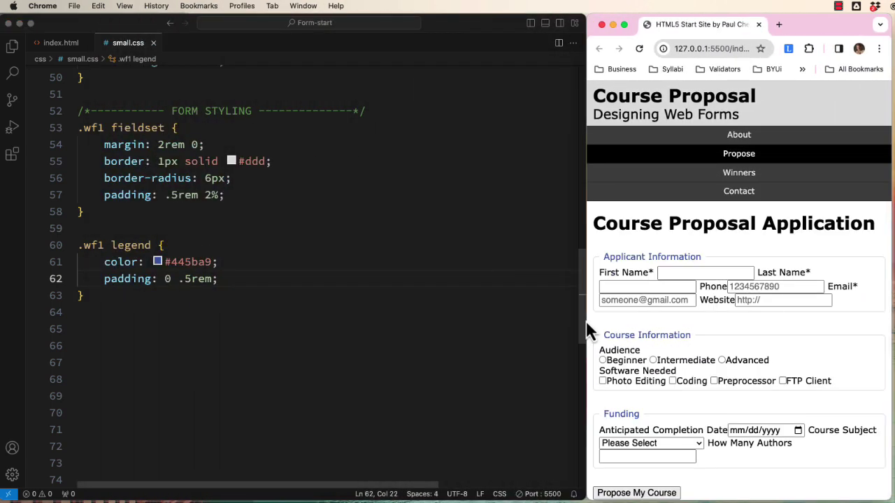
left_click(59, 42)
type(".wf1")
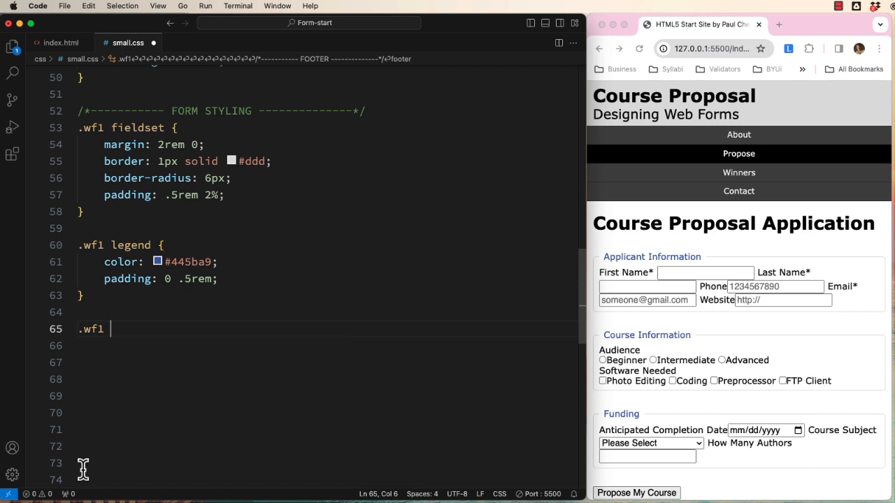
Write a .wf1 label rule: display block, padding-top 1rem, color #9c2c13, font-size .9rem
type("label {")
left_click(325, 345)
type("display: block;")
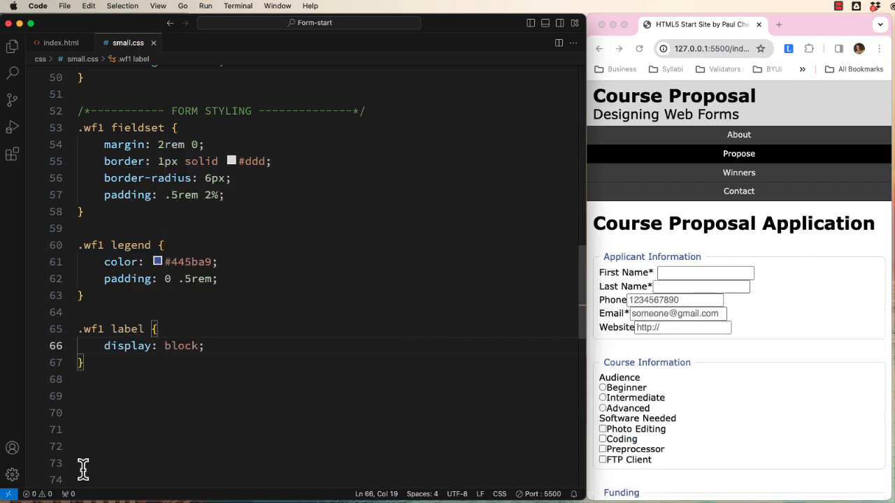
left_click(204, 345)
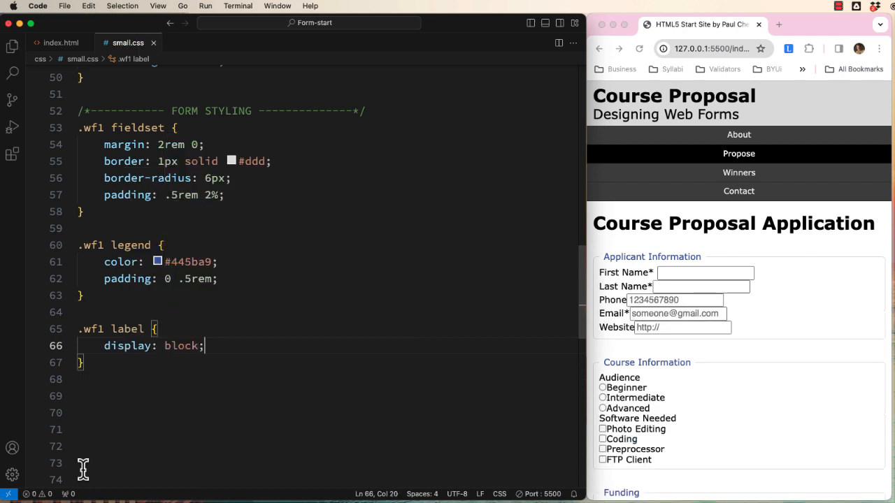
key("Enter")
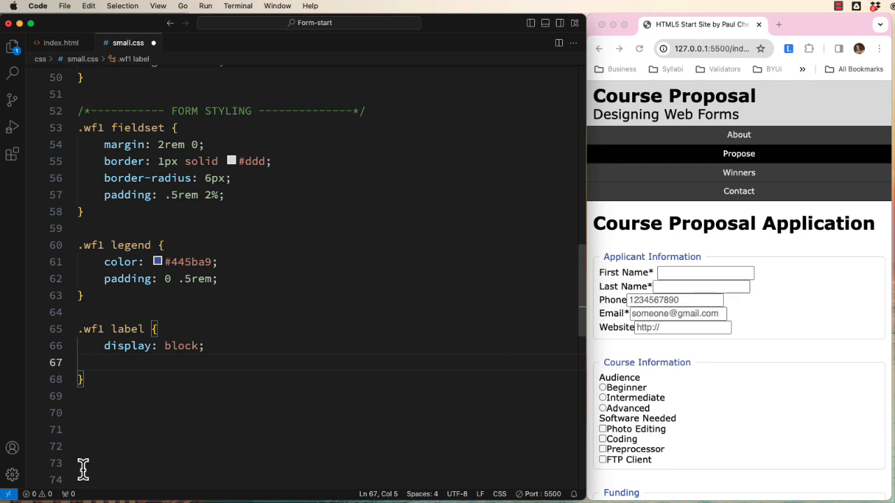
type("padding-top: ;")
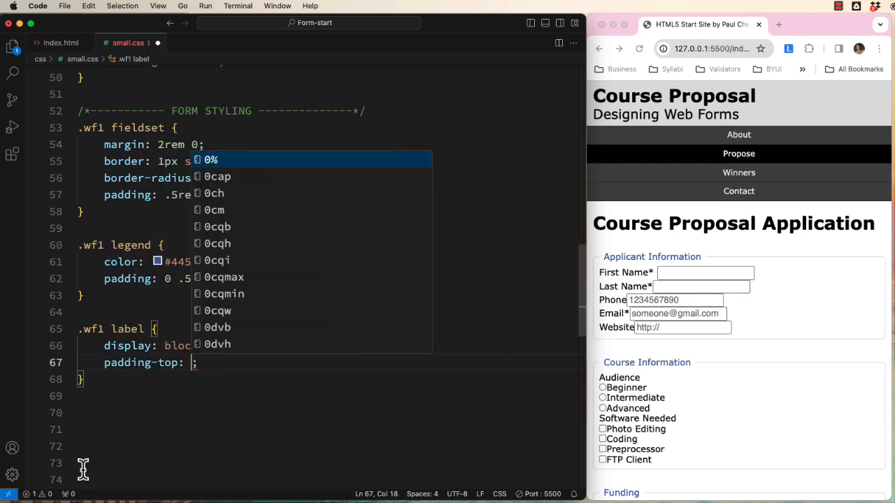
type("color: #9c2c13;")
type("font-size: .9rem;")
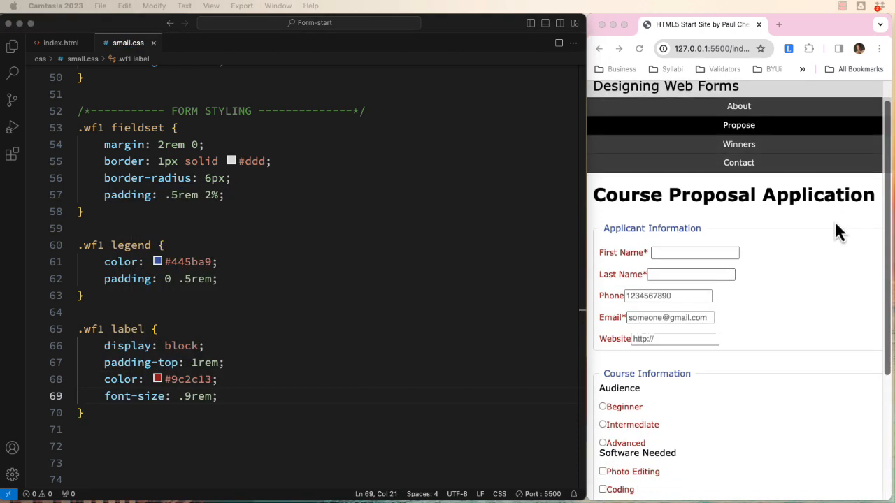
scroll("down", 3)
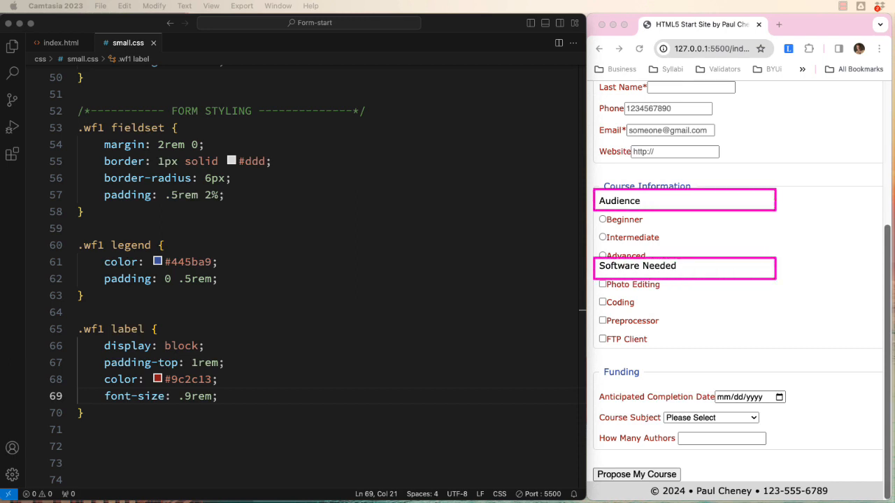
mouse_move(67, 63)
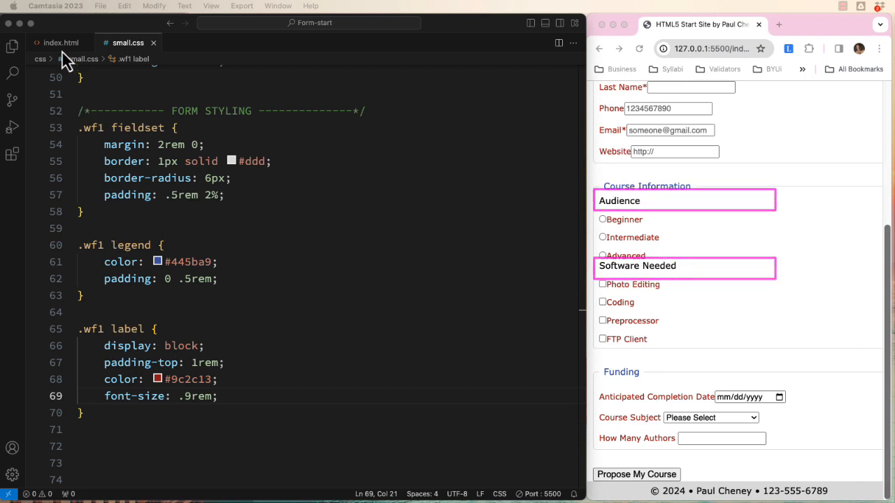
Write a .wf1 div rule with padding-top 1rem, color #445ba9 and font-size .9rem
left_click(44, 39)
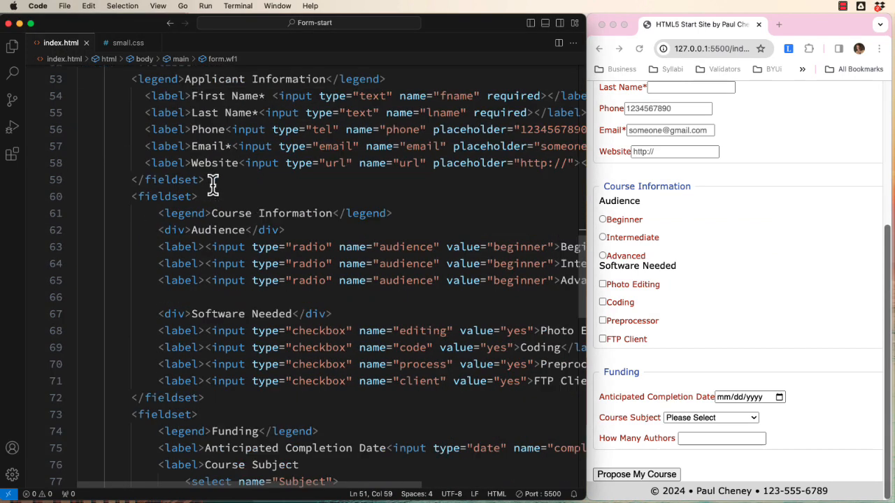
scroll("down", 3)
type(".wf")
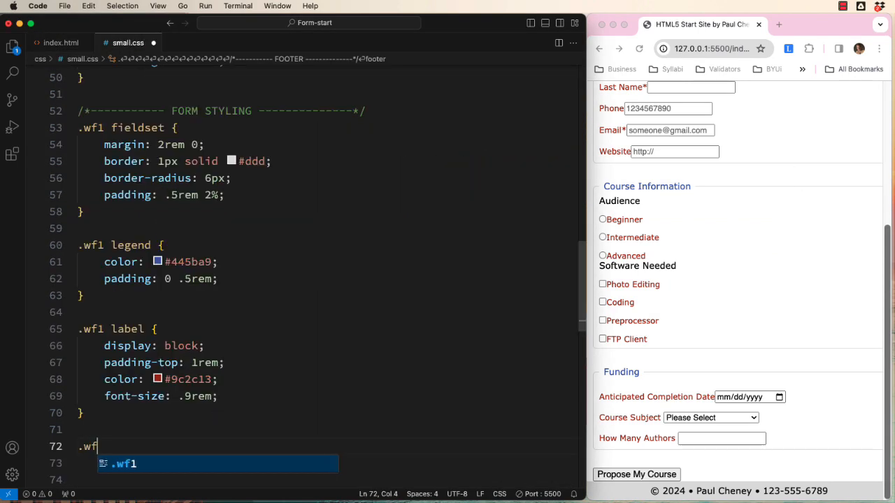
type("div {")
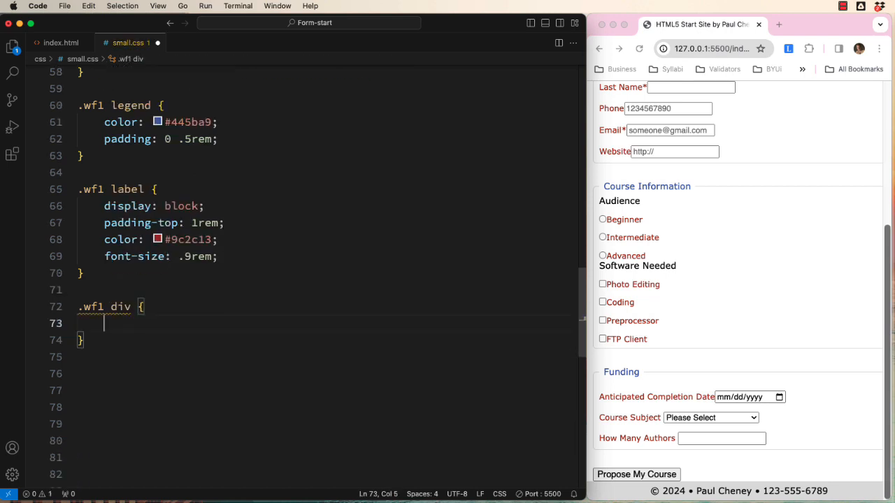
type("padd")
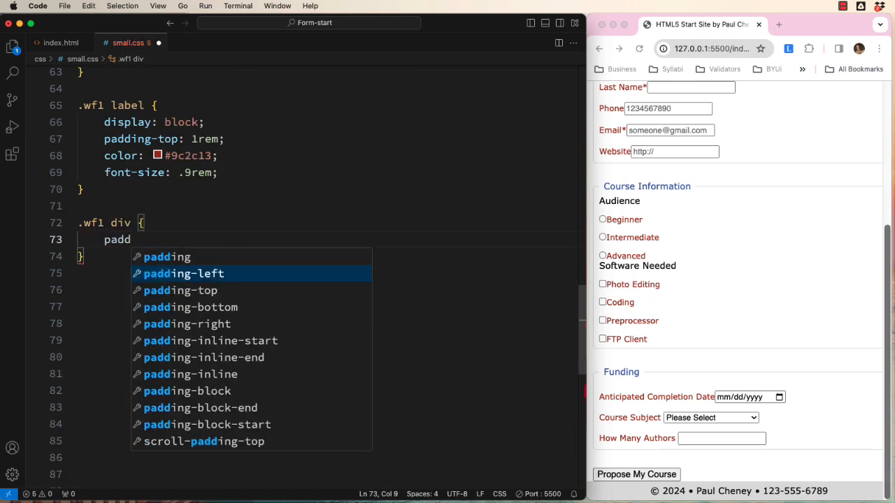
type("ing-top: 1rem;")
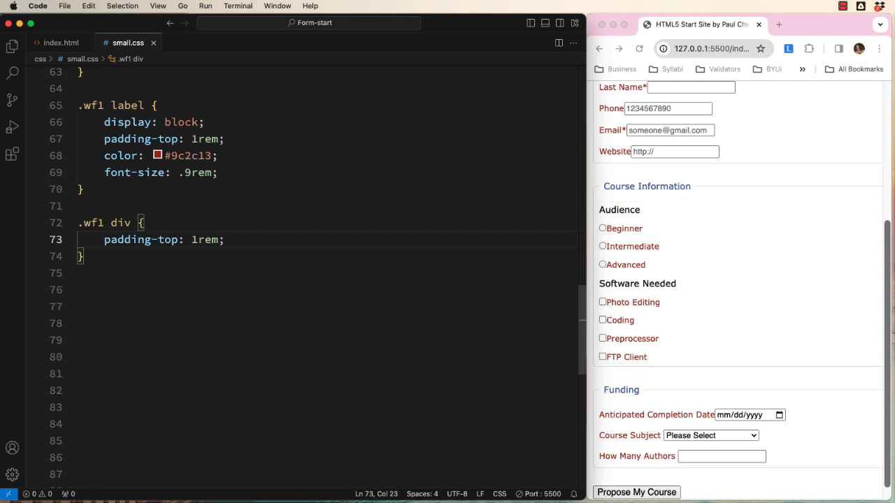
type("color:")
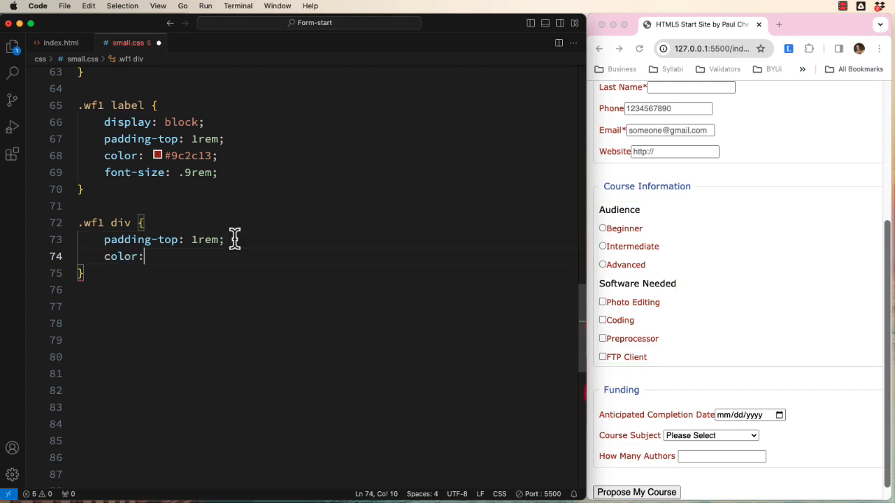
type("#445ba9;")
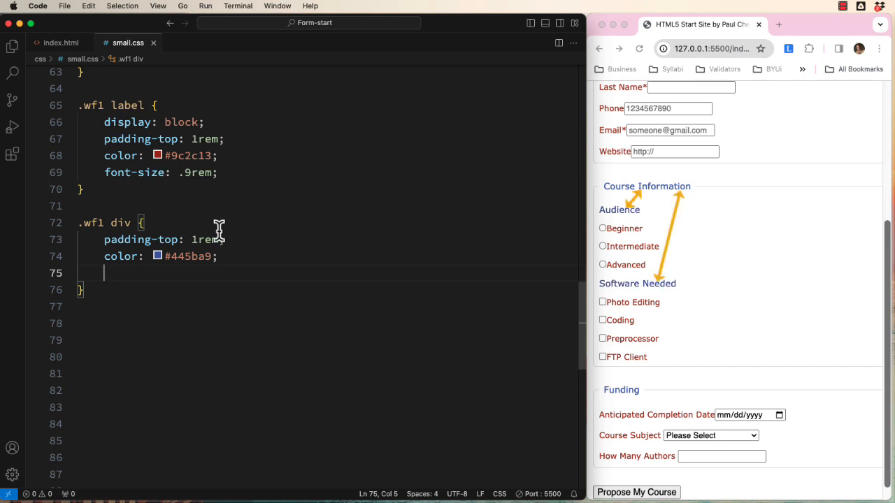
type("font-size: .9rem;")
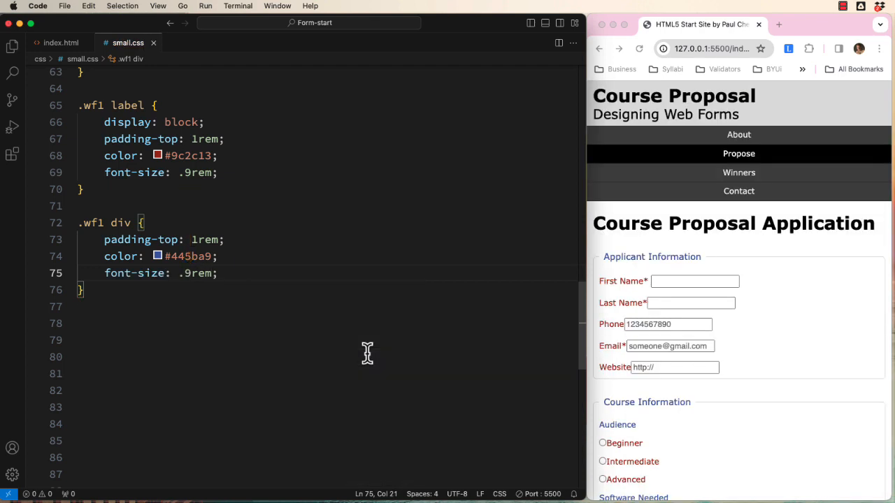
scroll("down", 3)
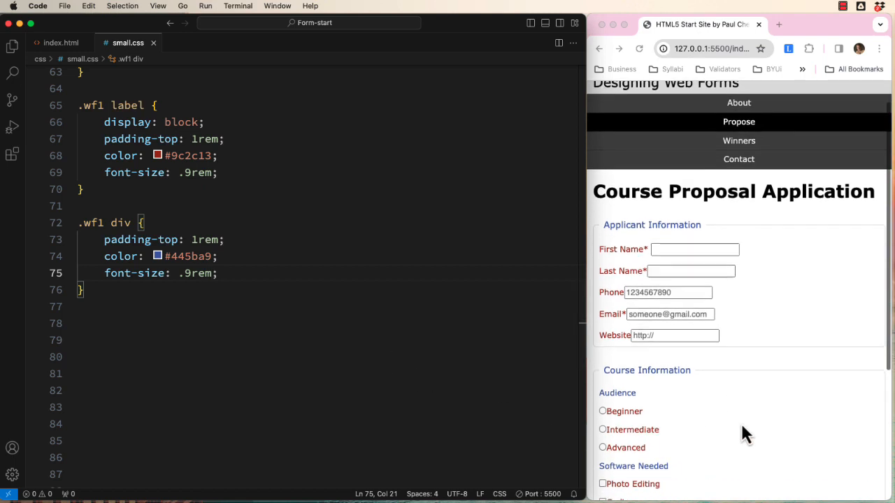
scroll("down", 3)
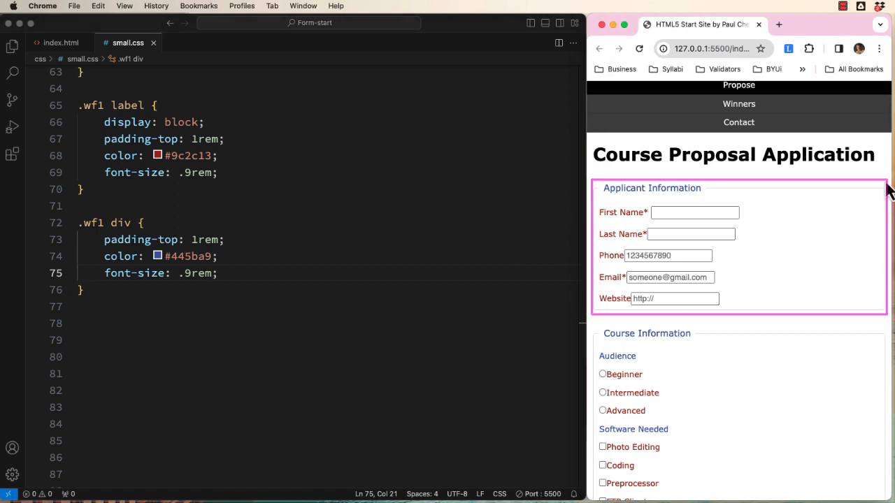
scroll("down", 3)
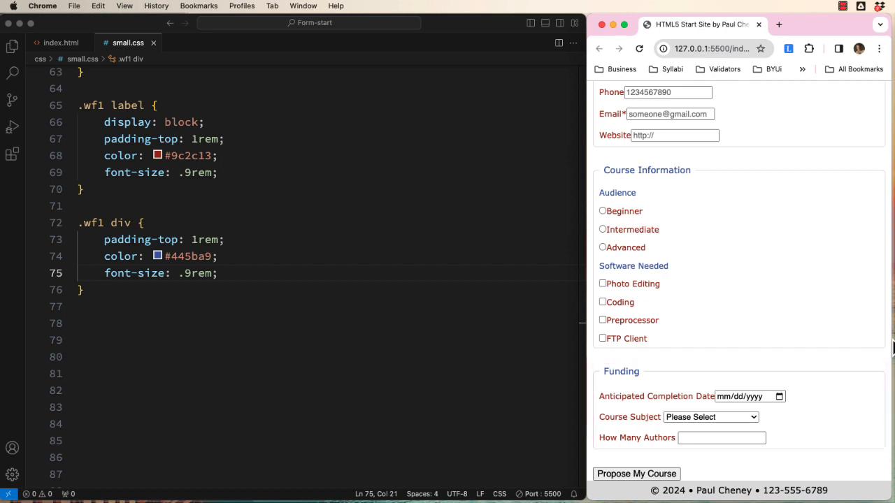
Write a .wf1 input[type="text"] rule with background-color deeppink and save
type(".w")
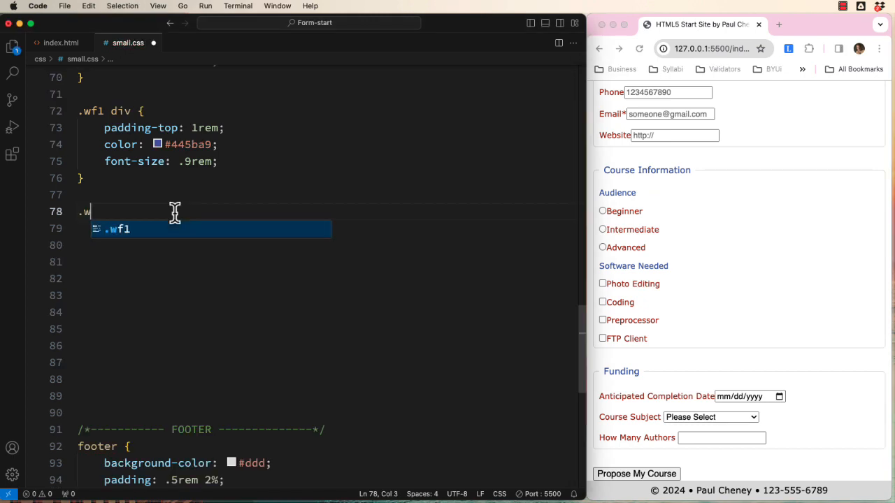
key("Tab")
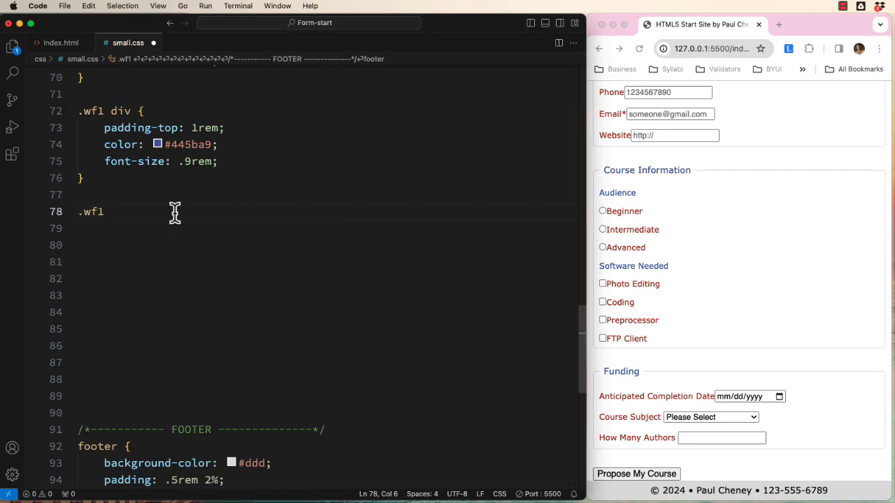
type("input")
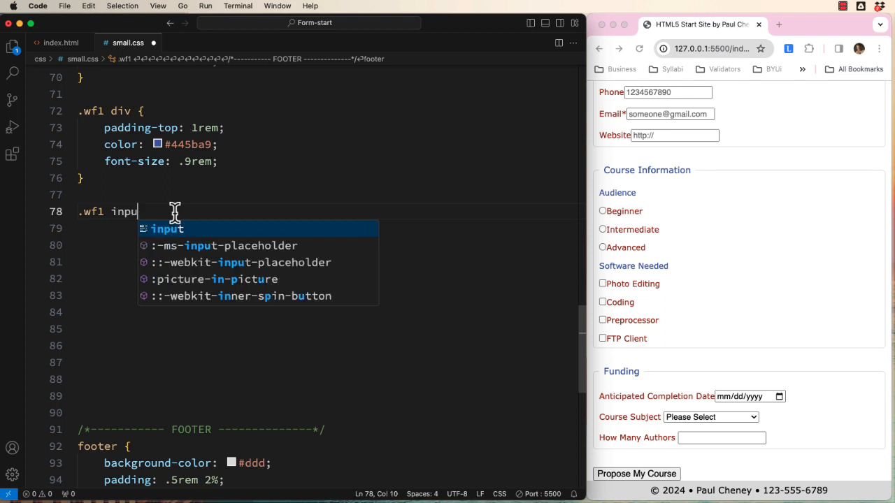
type("[]")
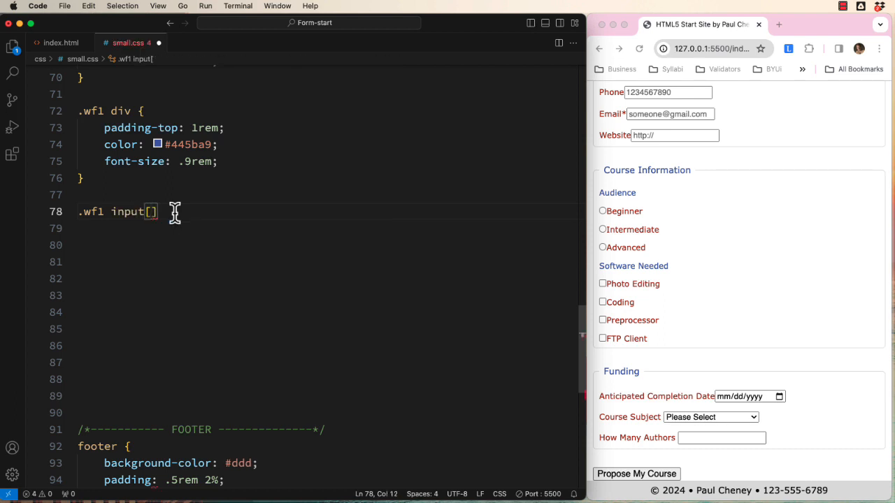
type("type=")
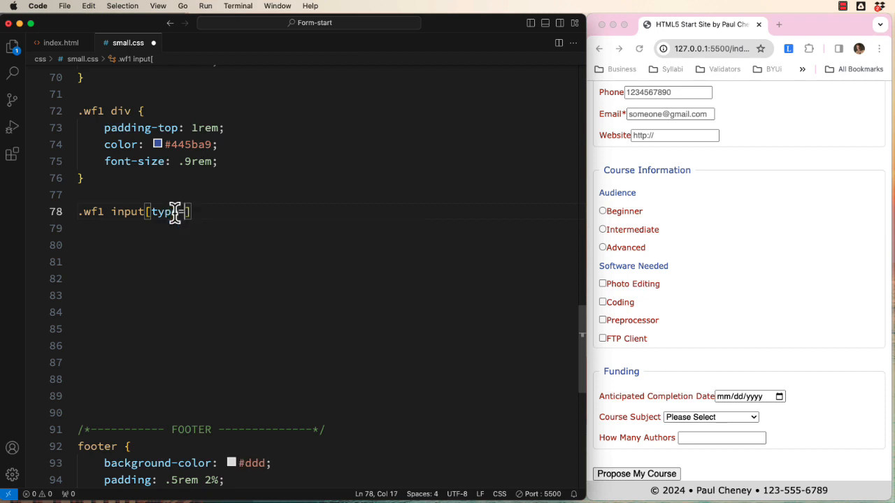
type("=\"text\"")
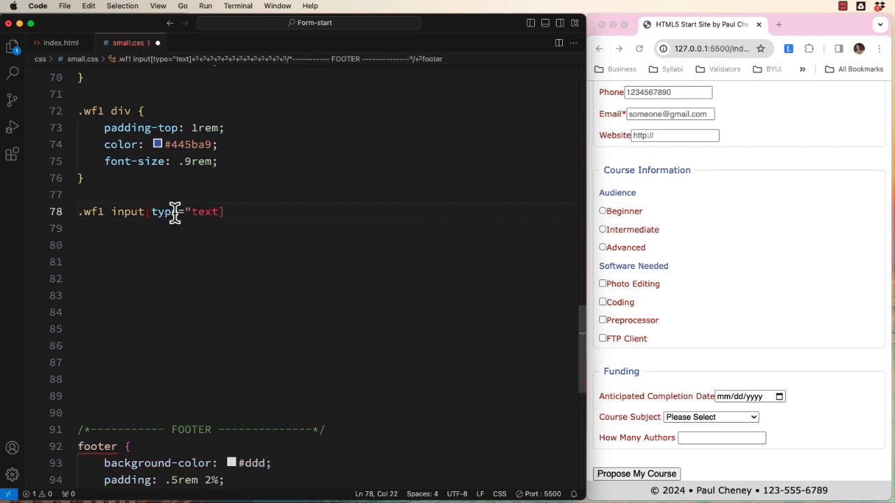
type("\"]")
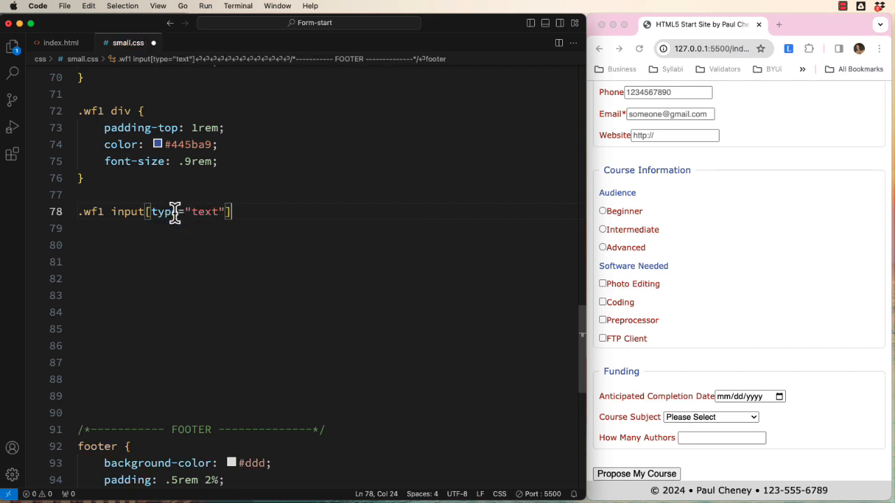
type("{")
left_click(324, 228)
type("background-color: d;")
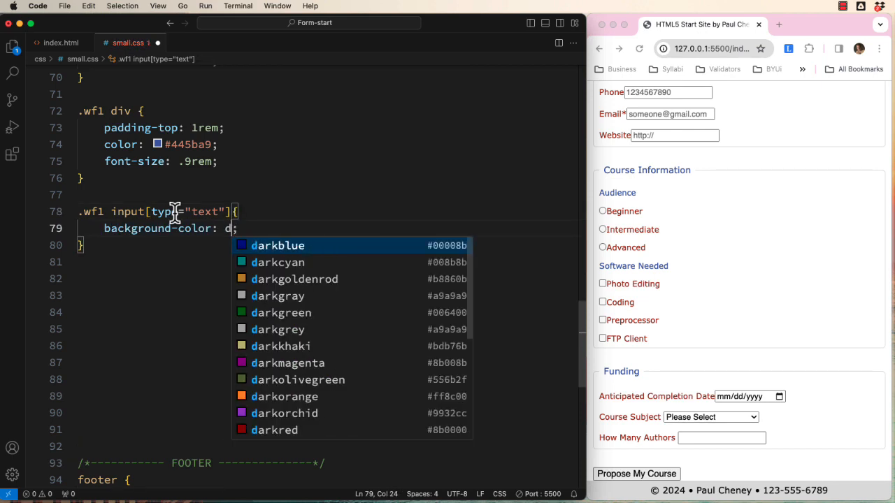
type("eeppink")
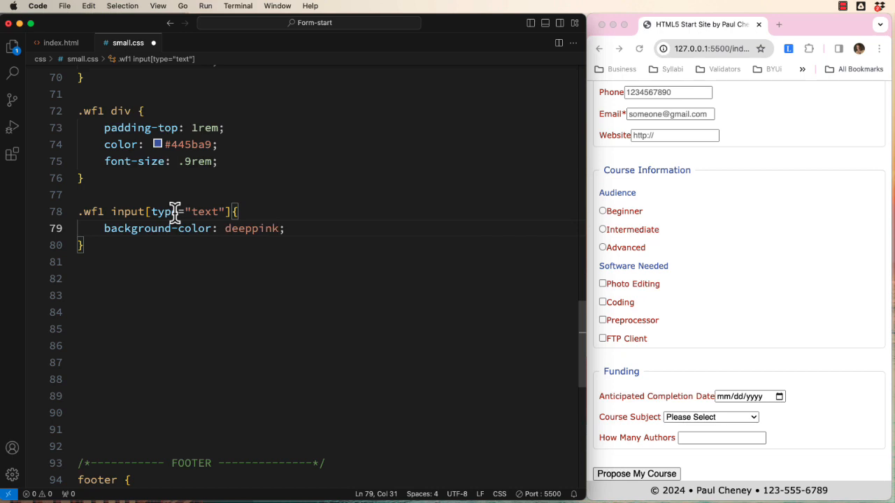
key("cmd+s")
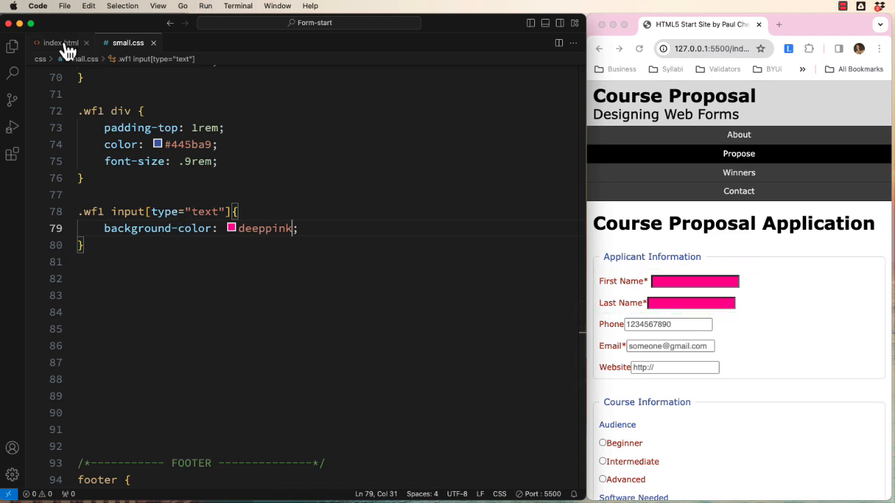
left_click(60, 42)
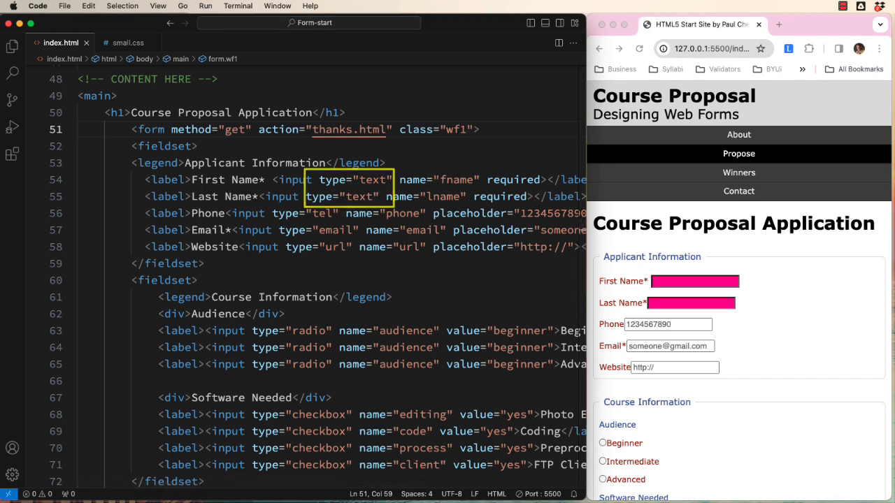
left_click(126, 42)
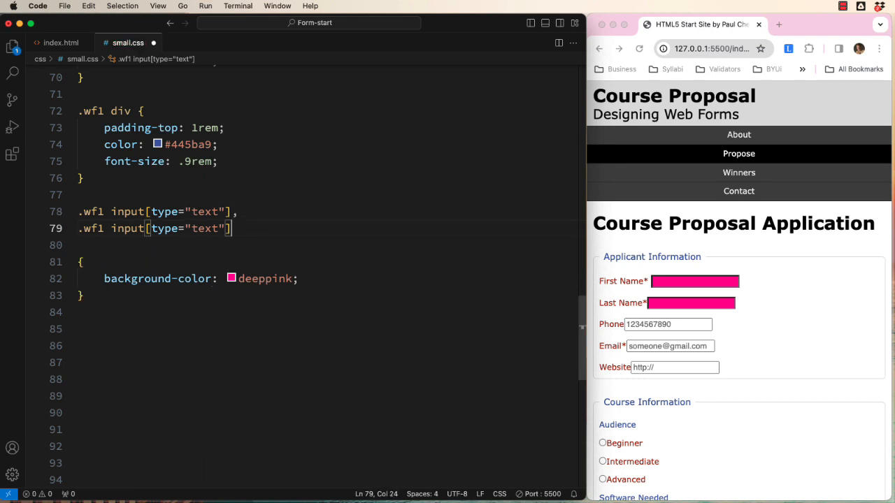
Extend the deeppink rule to tel, email, url, date, select and number inputs, then check the Subject markup
type("tel")
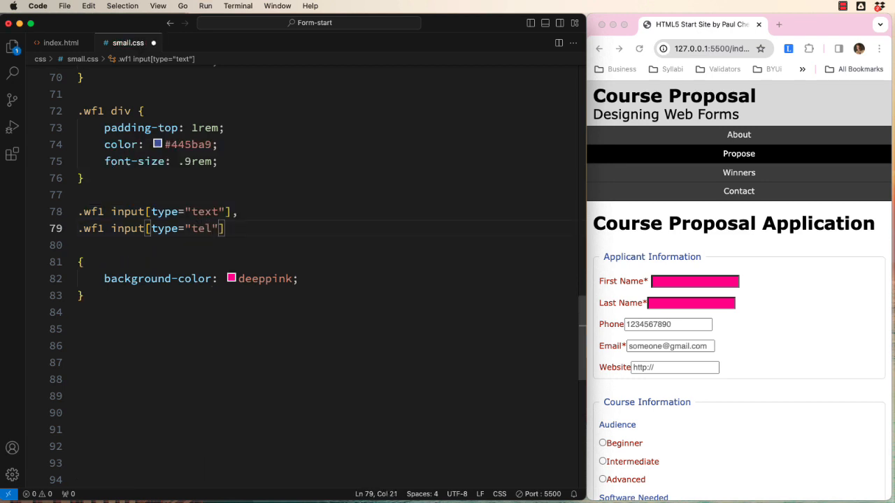
type(".wf1 input[type=\"email\"],")
type(".wf1 input[type=\"text")
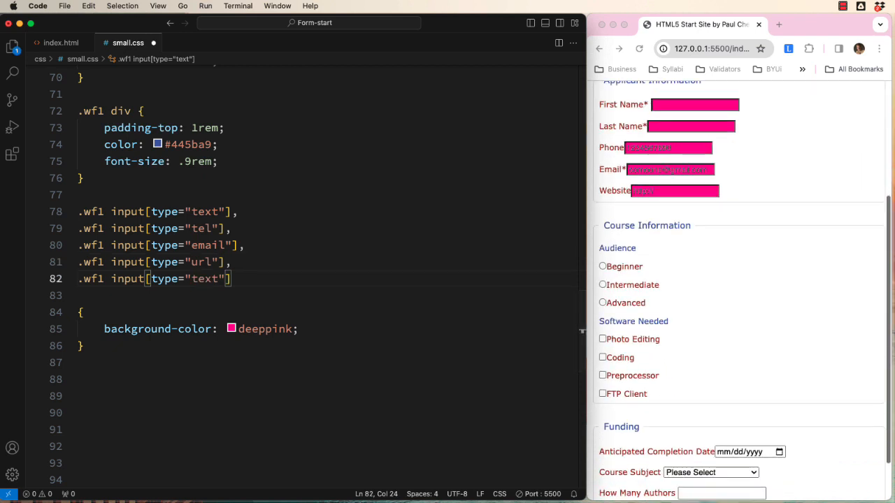
type("date")
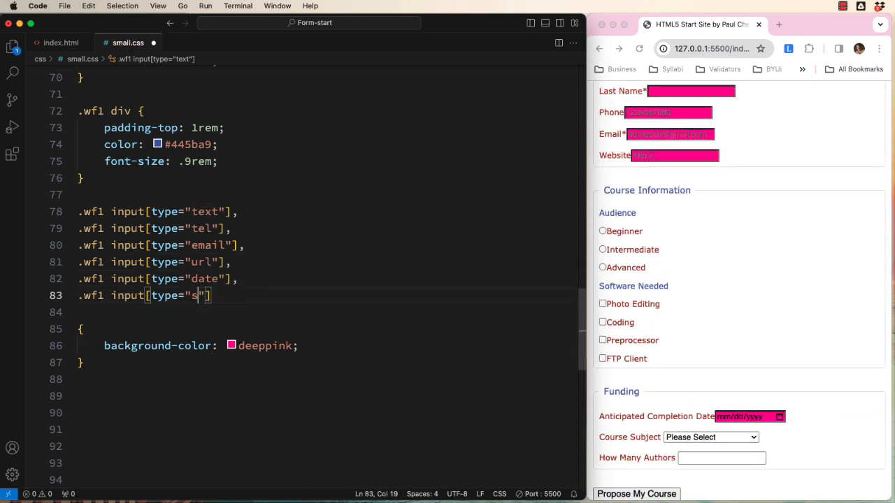
type("elect\"],")
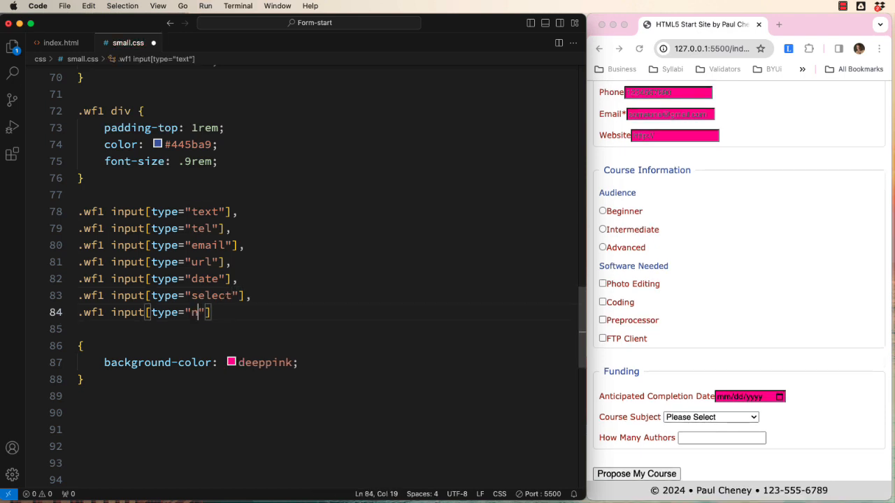
type("umber")
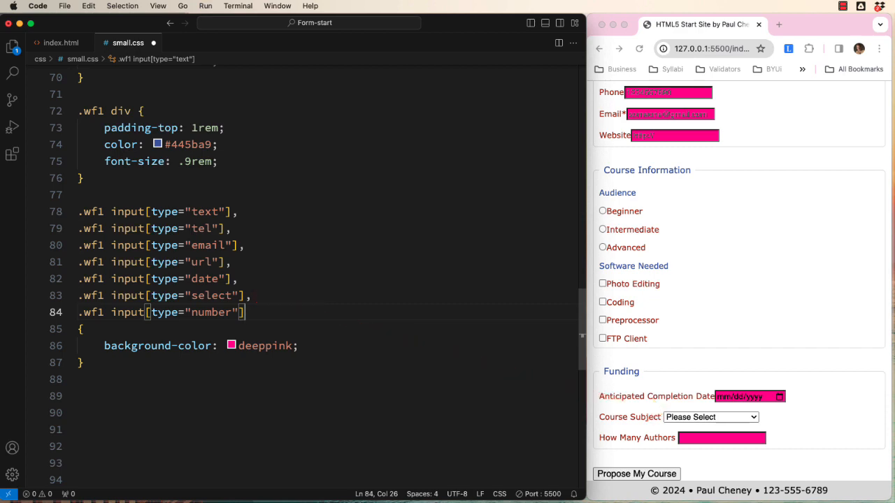
left_click(54, 42)
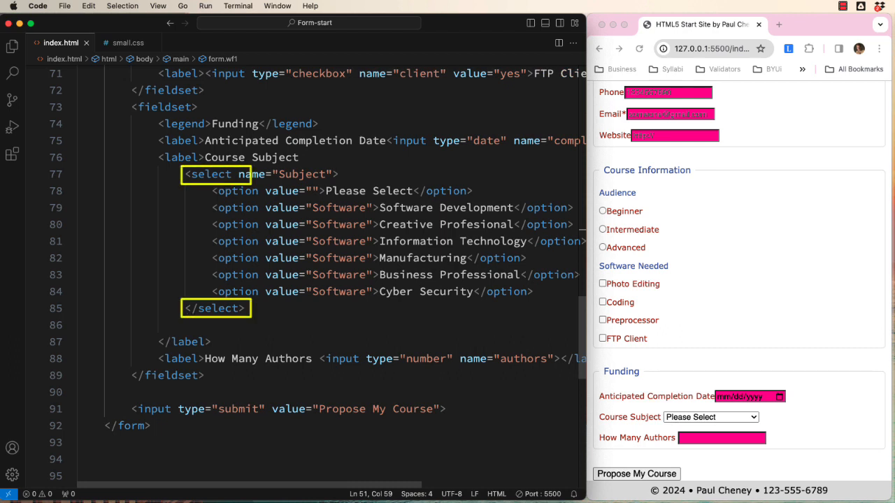
Replace the input[type="select"] selector with a plain select selector
left_click(126, 42)
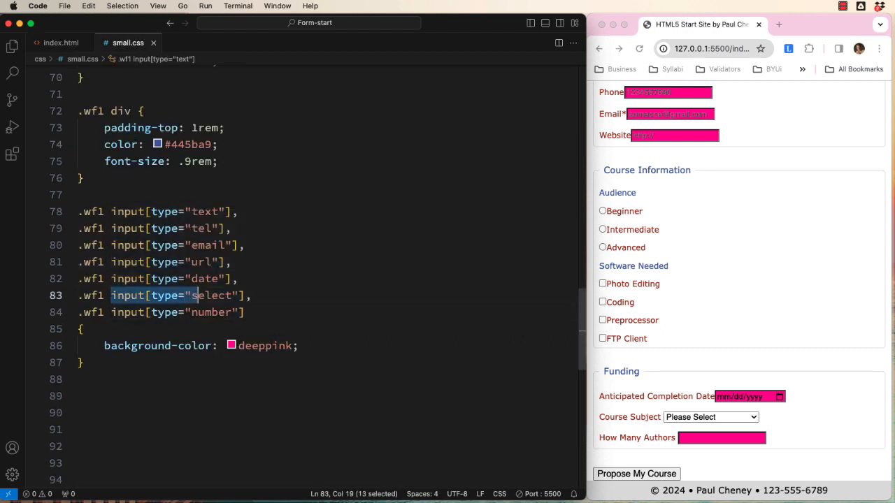
type("select,")
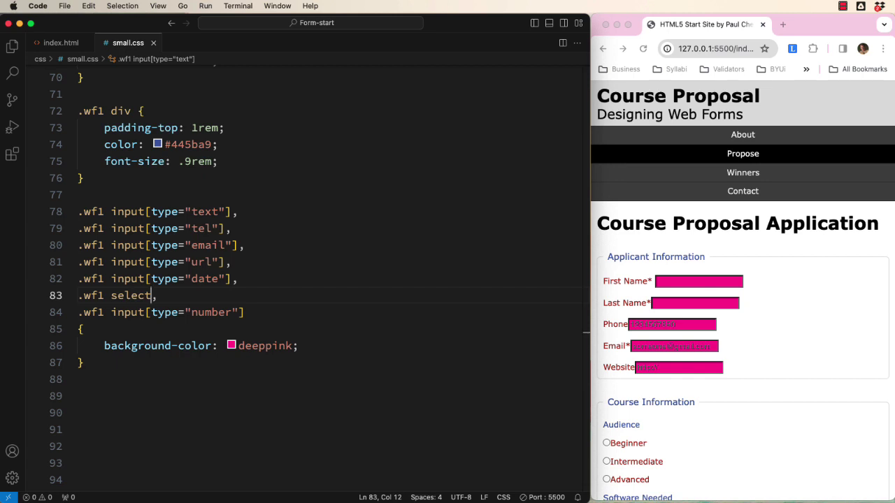
Give the input rule display block, border solid 1px #999 and border-radius 6px
type("display: block;")
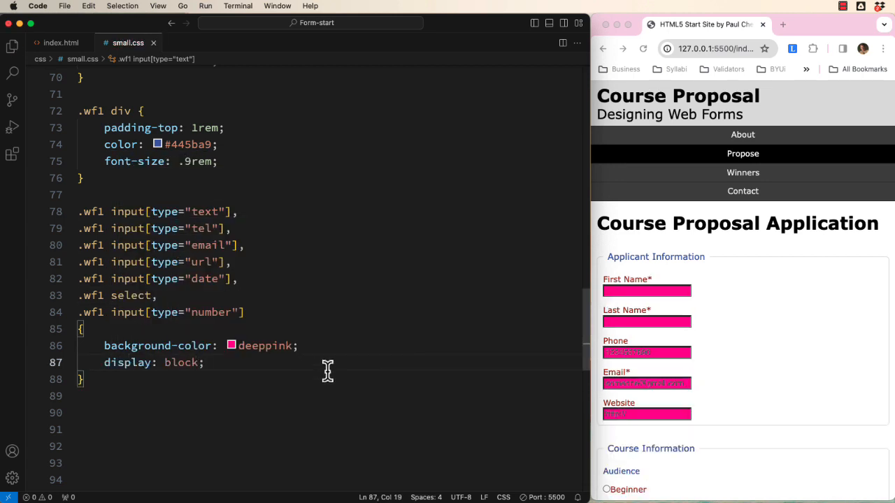
scroll("down", 3)
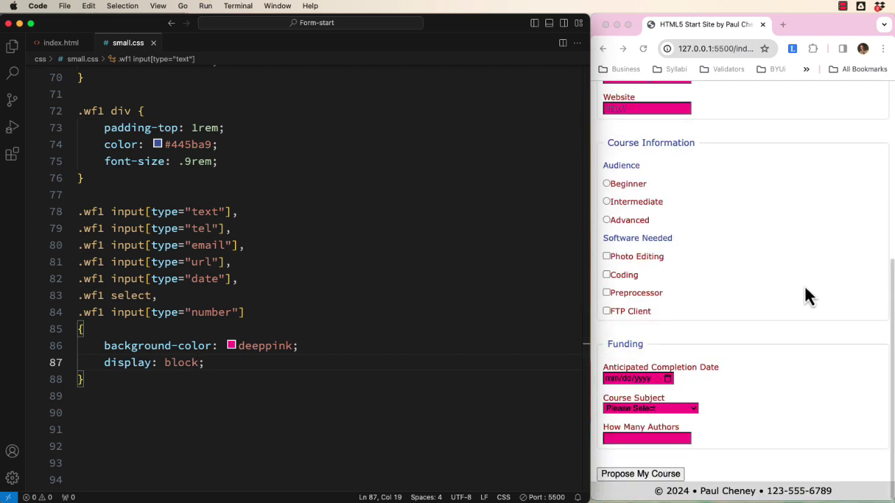
type("border: so;")
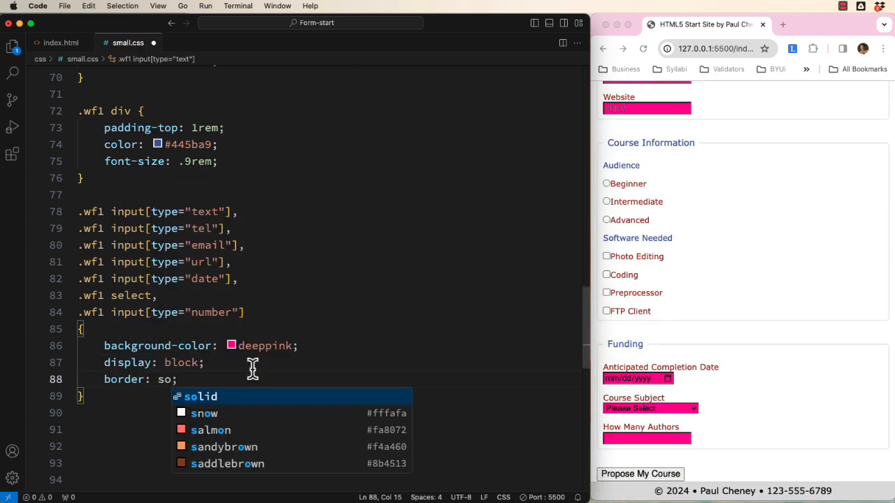
type("solid 1px #999")
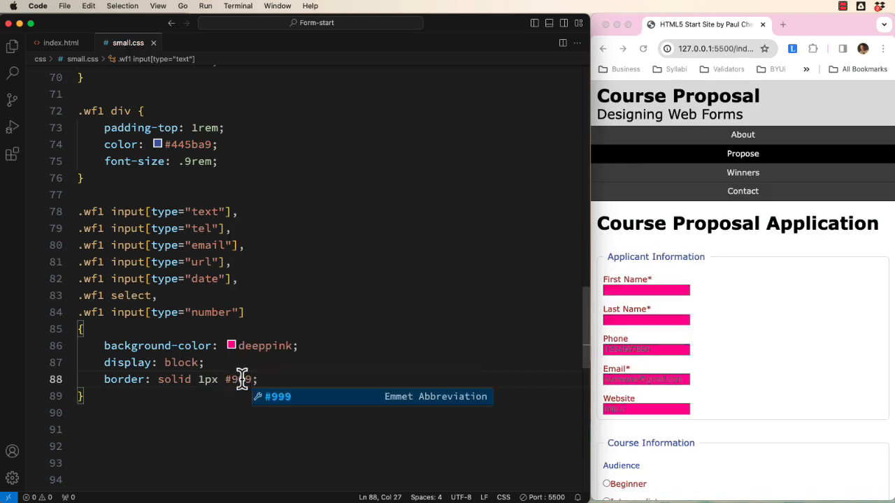
type("border-radius: 6;")
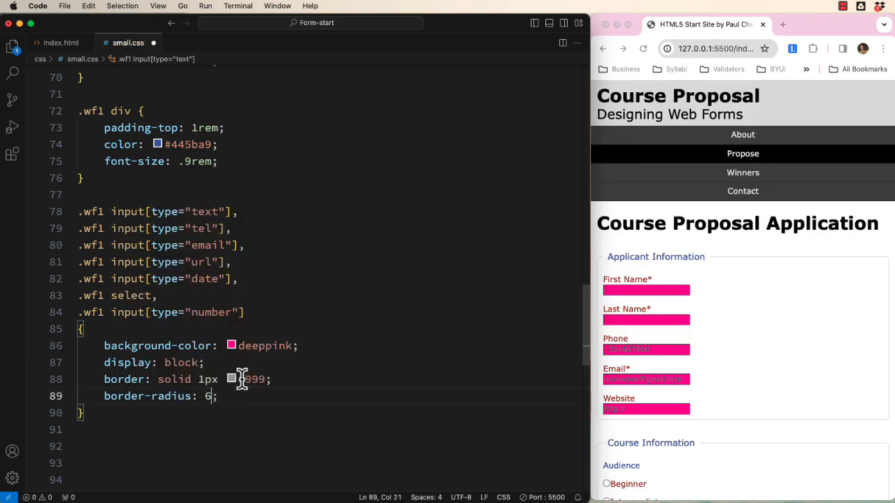
type("px")
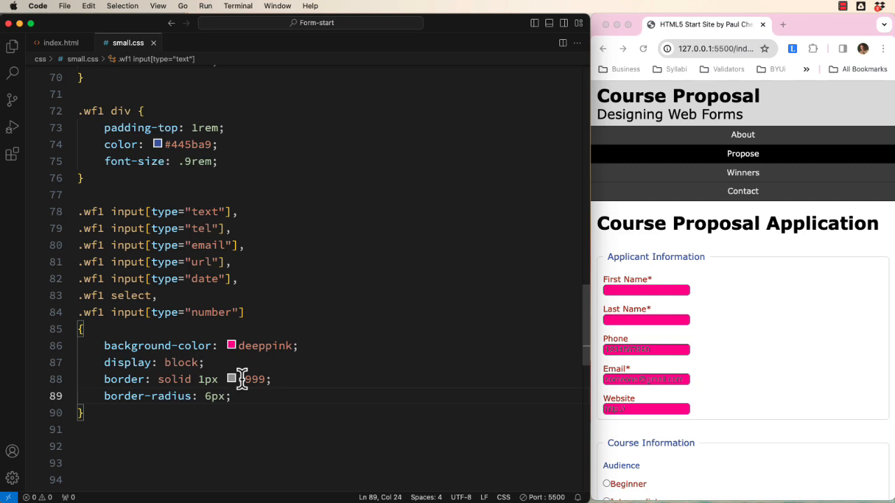
Add padding .75rem, color #555, width 100% and max-width 400px to the input rule
key("Enter")
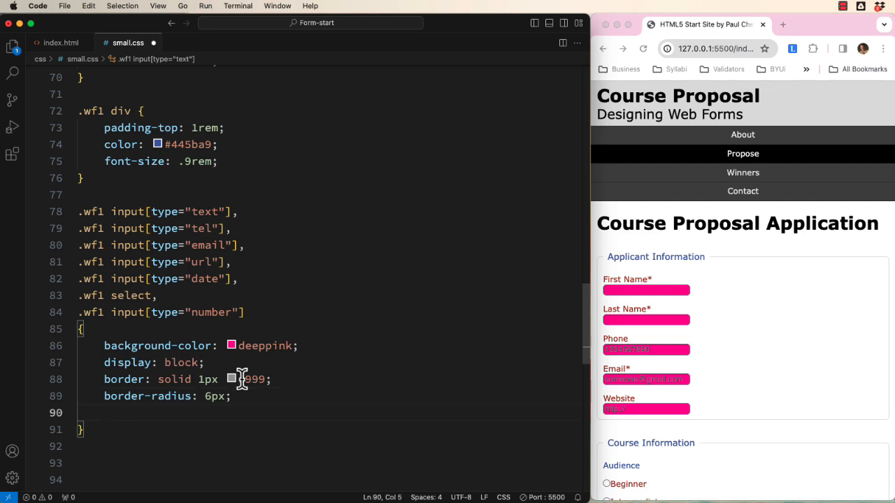
type("padding: .75rem;")
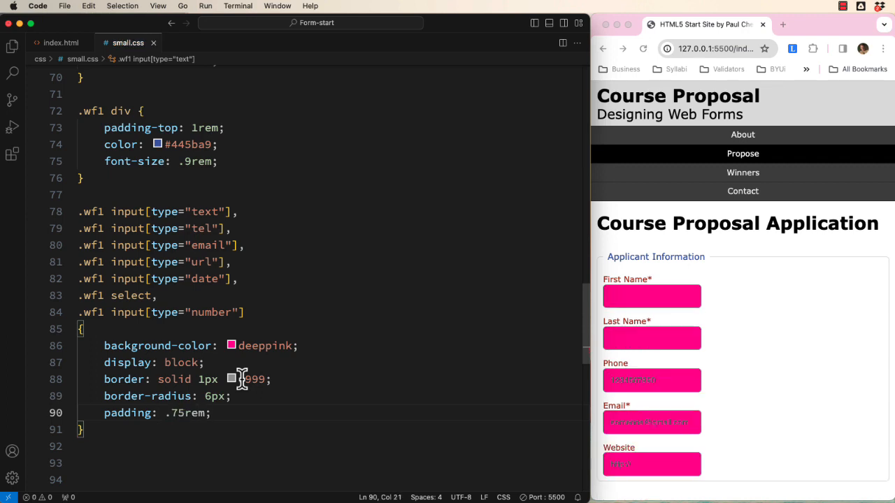
type("color: #555;")
left_click(651, 296)
type("first")
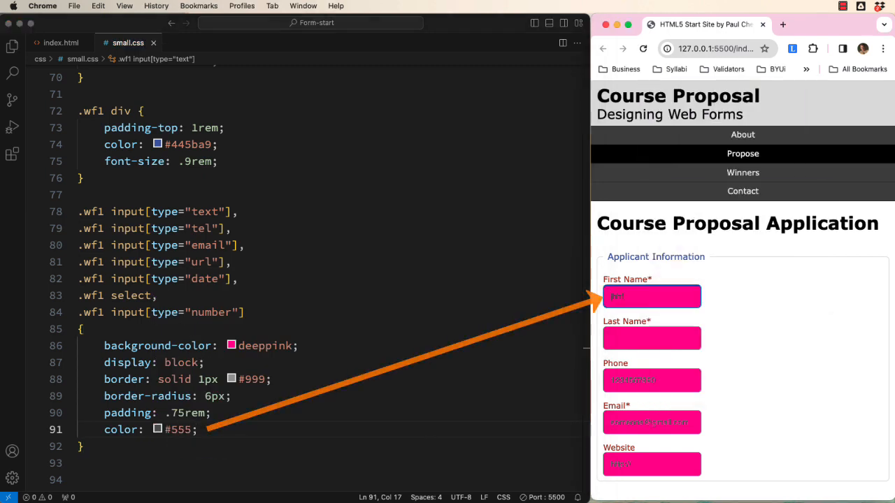
type("width: 100")
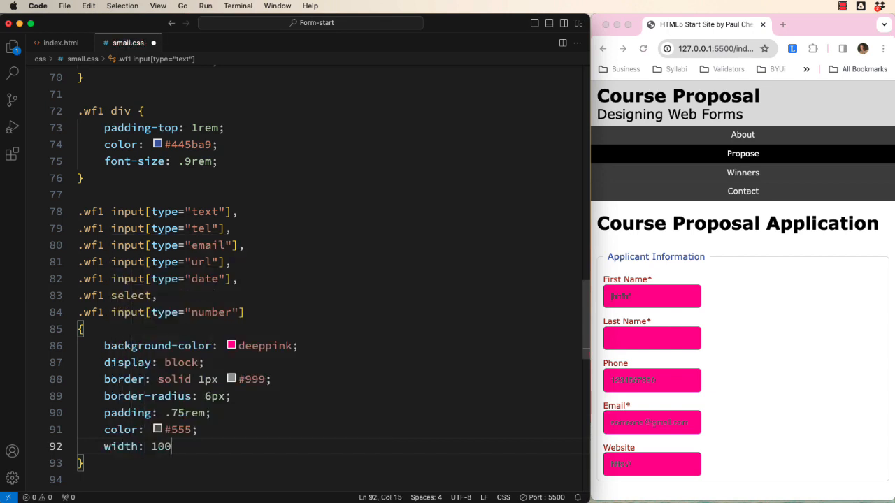
type("%;")
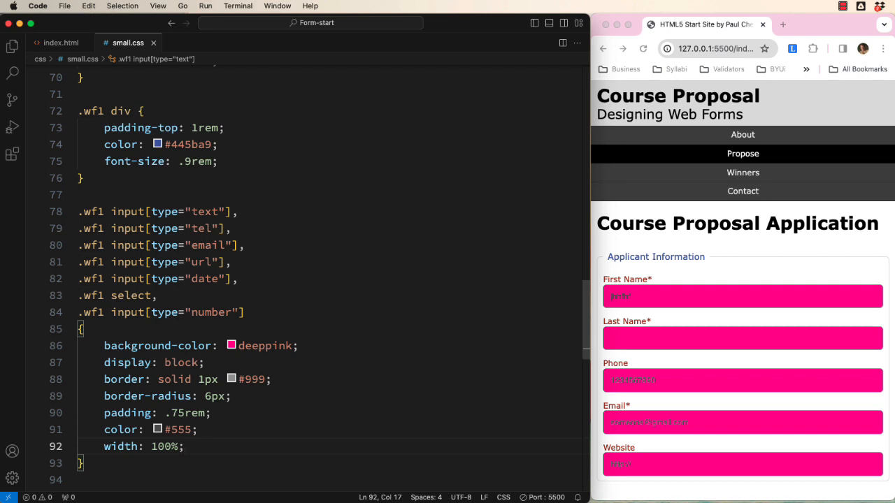
type("max-width: ;")
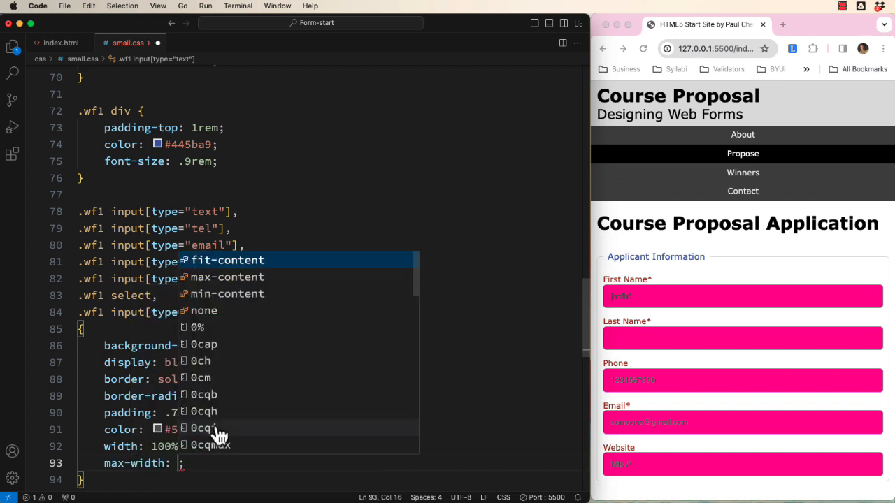
type("400px")
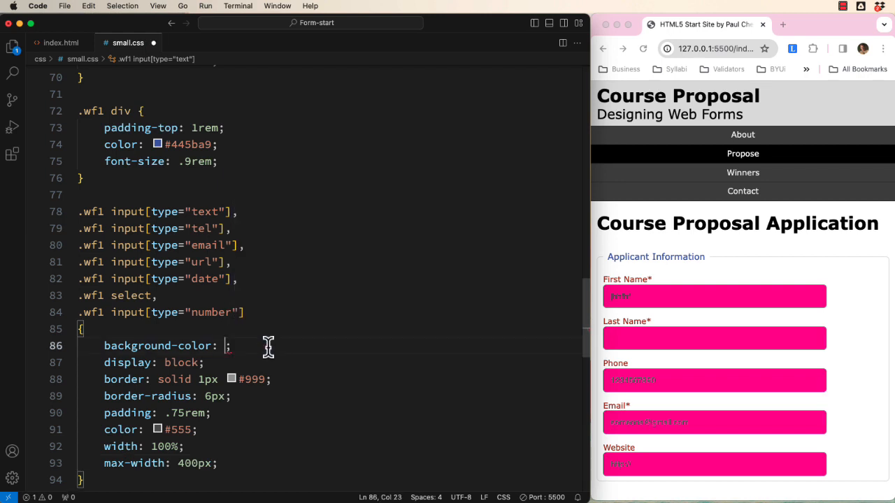
Change the inputs' background-color from deeppink to #eee and review the preview
type("#eee")
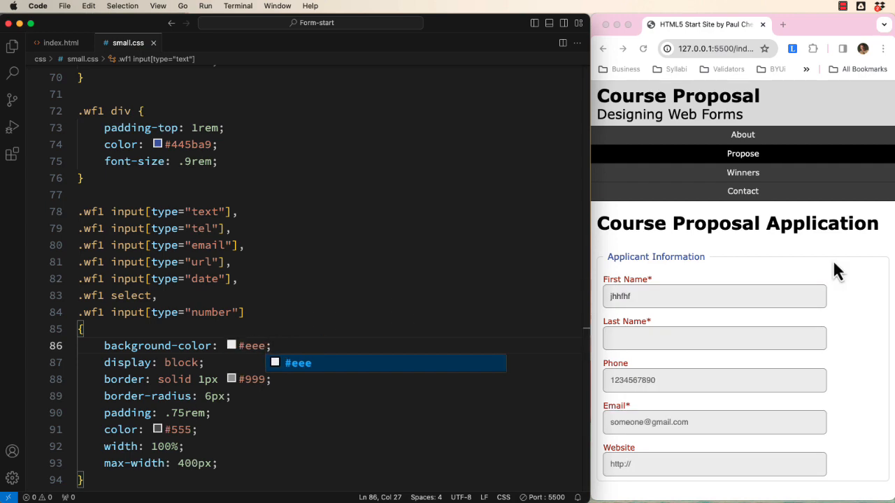
scroll("down", 3)
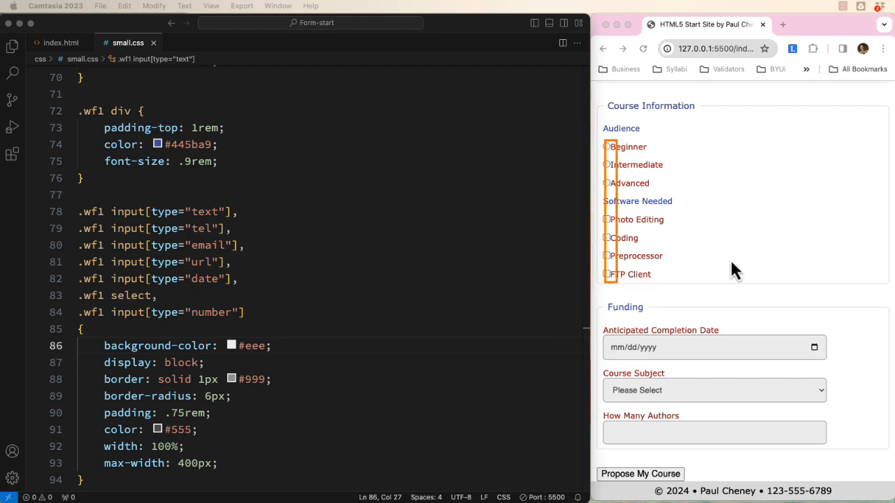
scroll("down", 3)
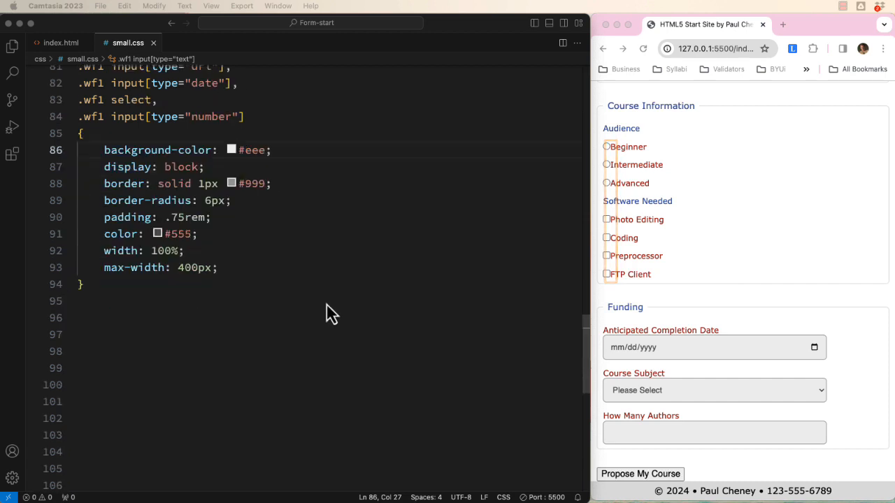
Write a .wf1 radio/checkbox rule with margin-right: 6px in small.css
type(".wf1 inpu")
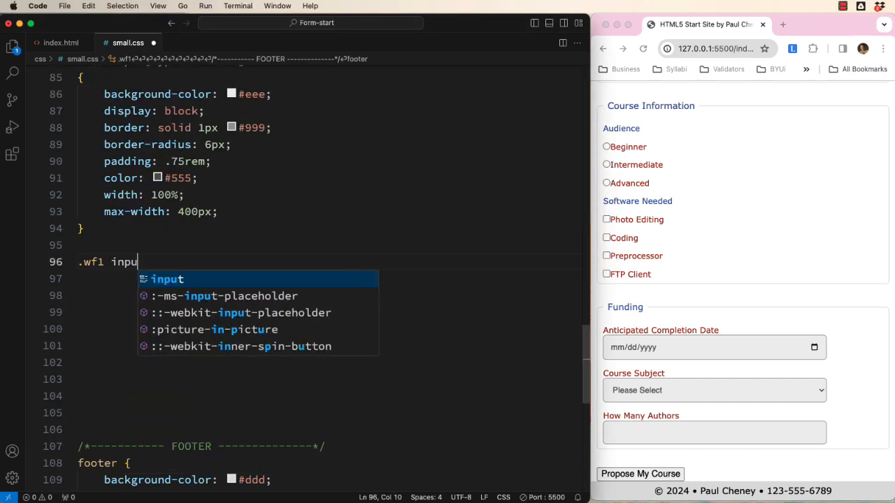
type("t[type=\"radio\"],")
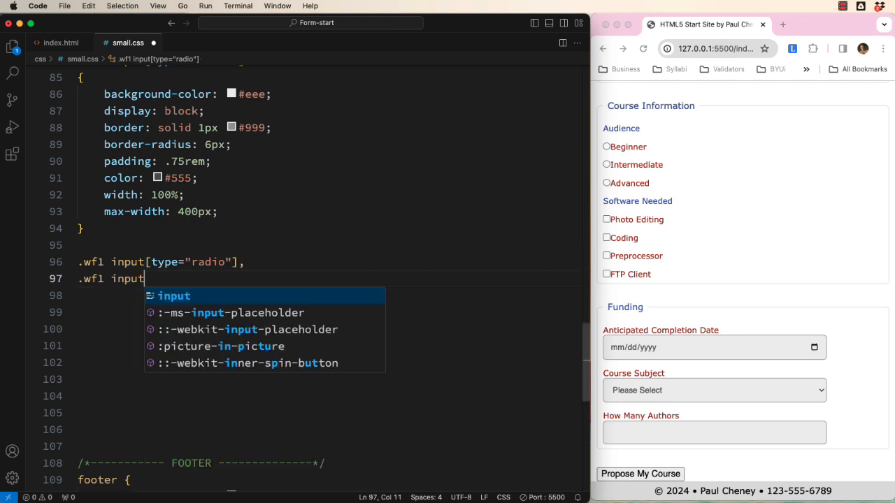
type("type=\"checkbo]")
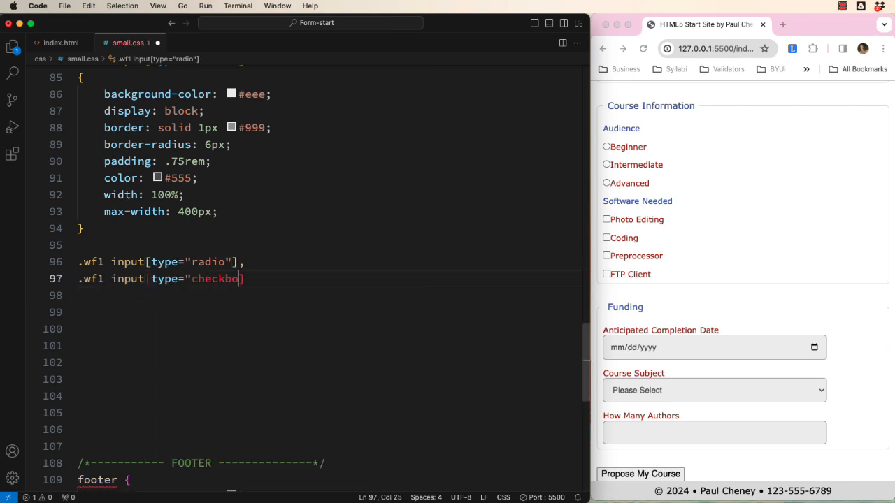
type("margin-right: ;")
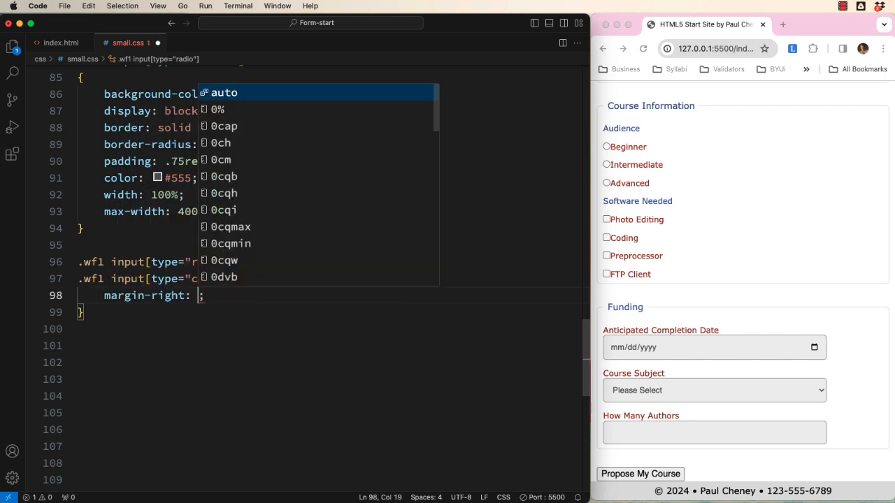
type("6px")
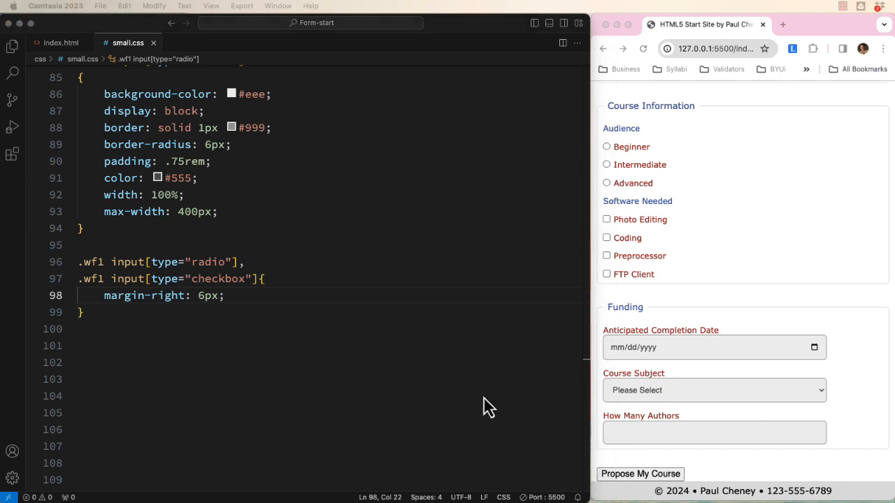
left_click(61, 42)
type(".wf1")
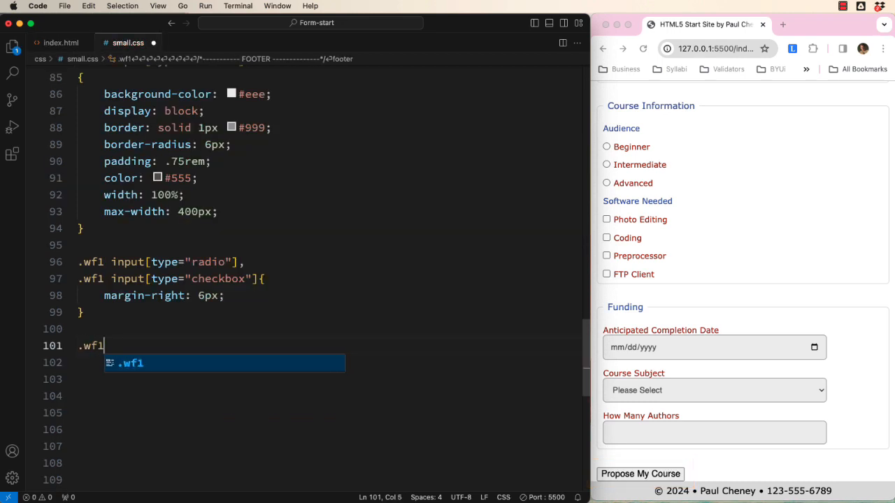
Start the .wf1 submit rule with border none and a linear-gradient(#9c2c13, #6f200e) background
type("input[t")
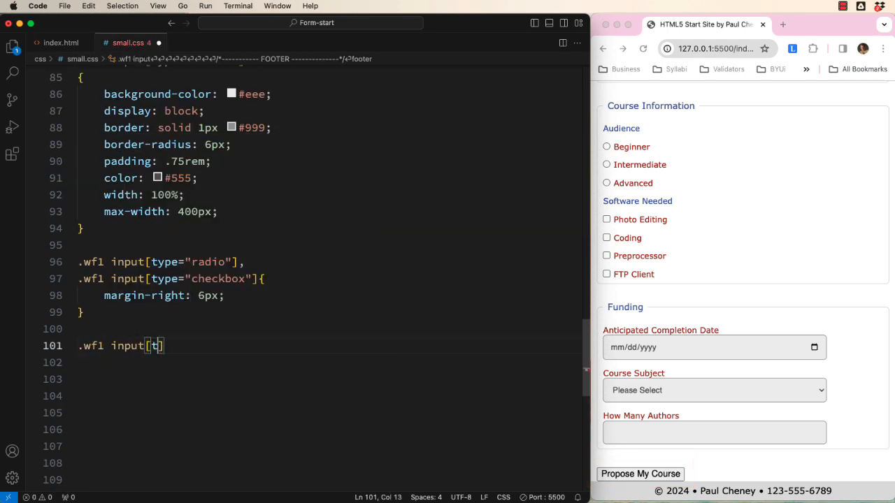
type("ype=\"submit\"]")
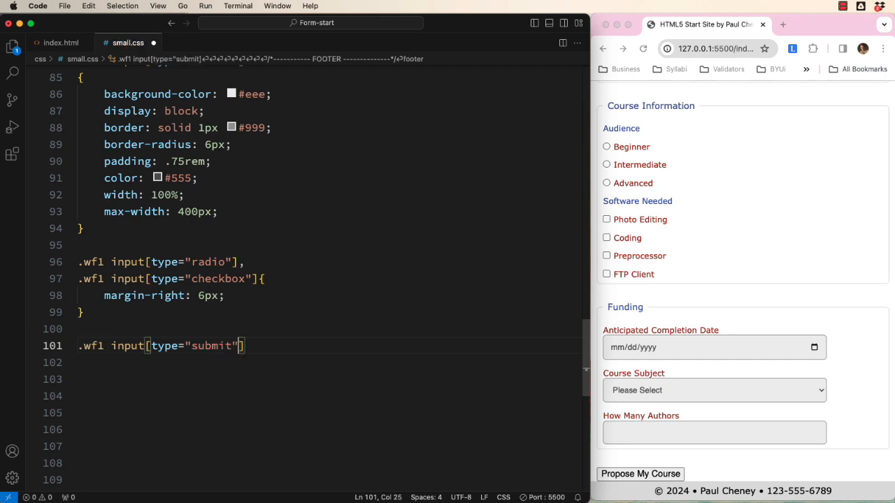
type("{")
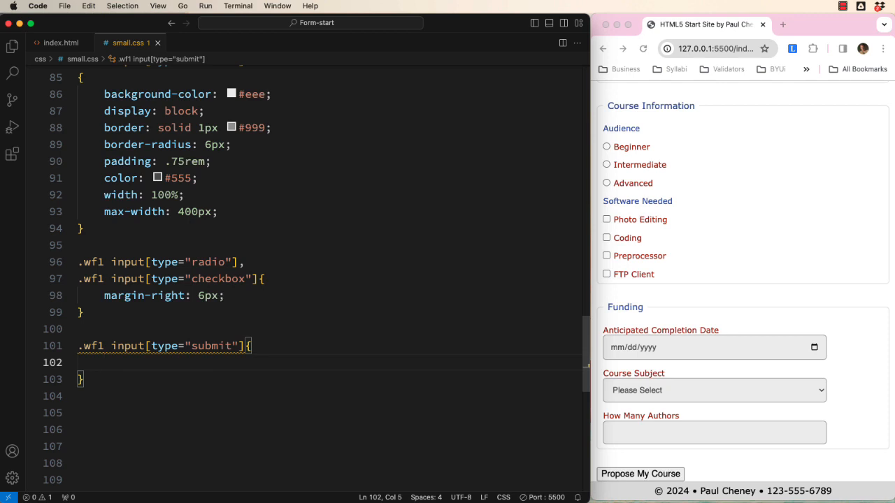
type("border: none;")
type("background-image: ;")
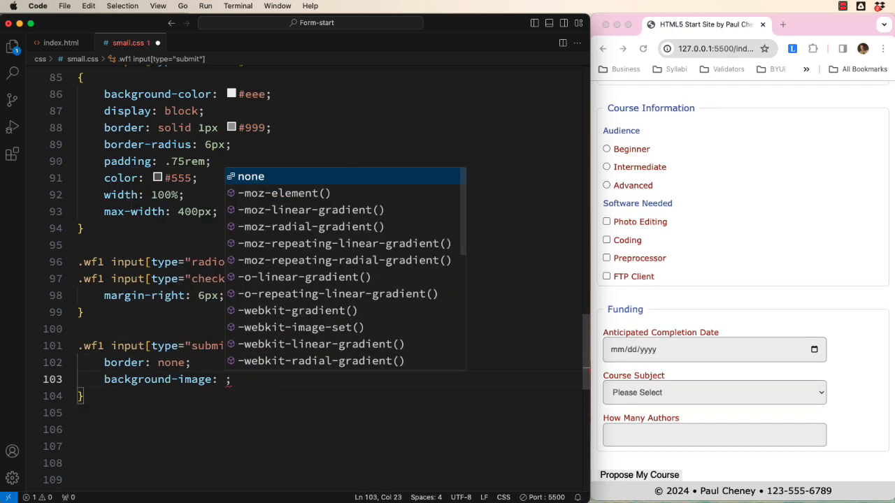
type("linear-gradient(#9c2c13")
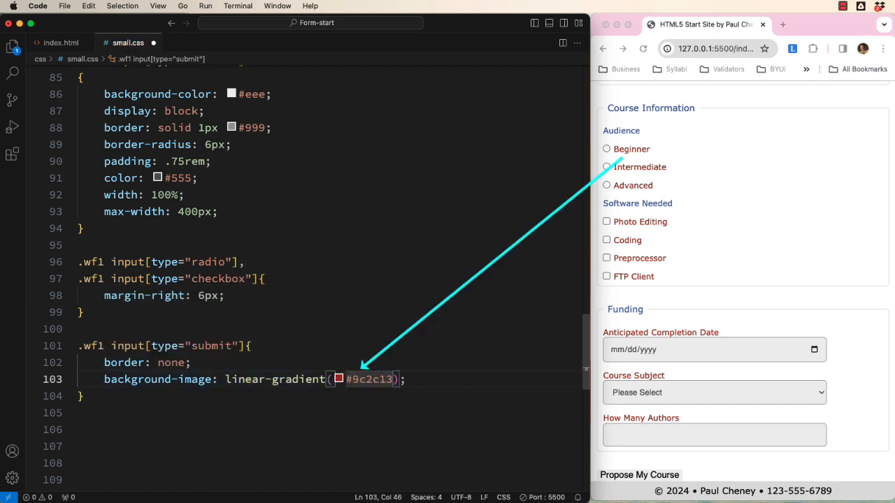
type(", #6f200e")
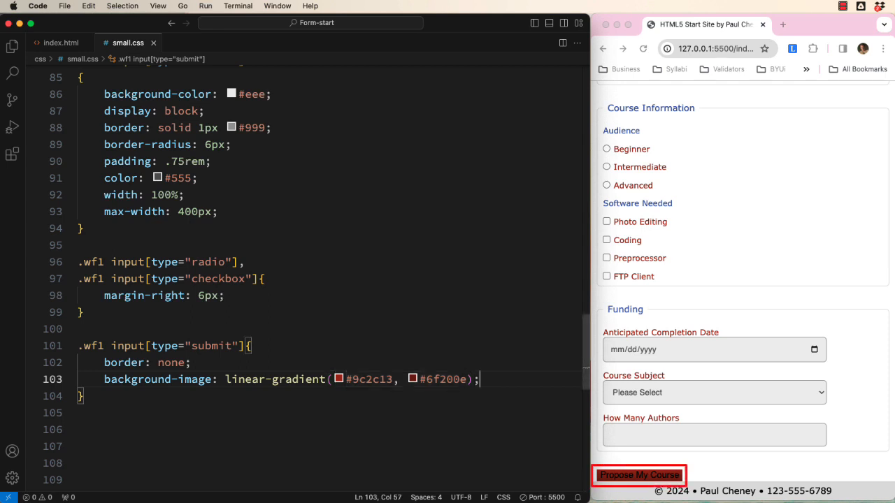
key("Enter")
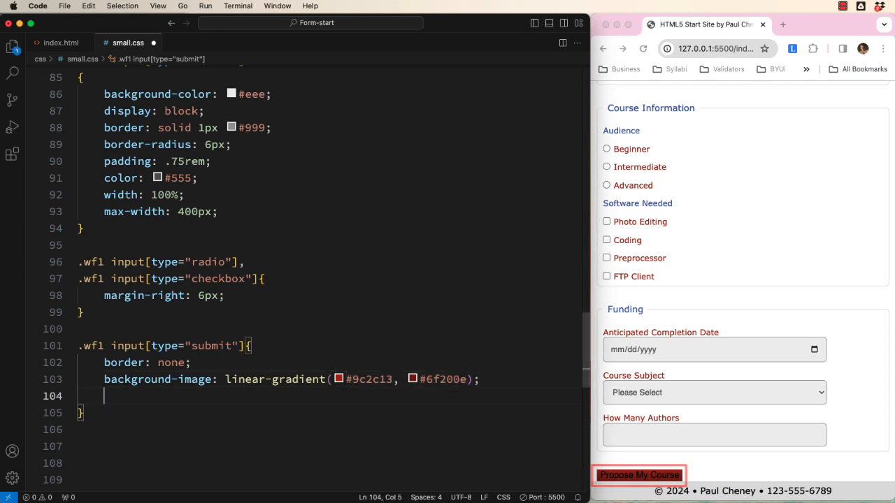
Add color #fff, border-radius 6px, padding .8rem, width 96% and max-width 400px
type("color: #")
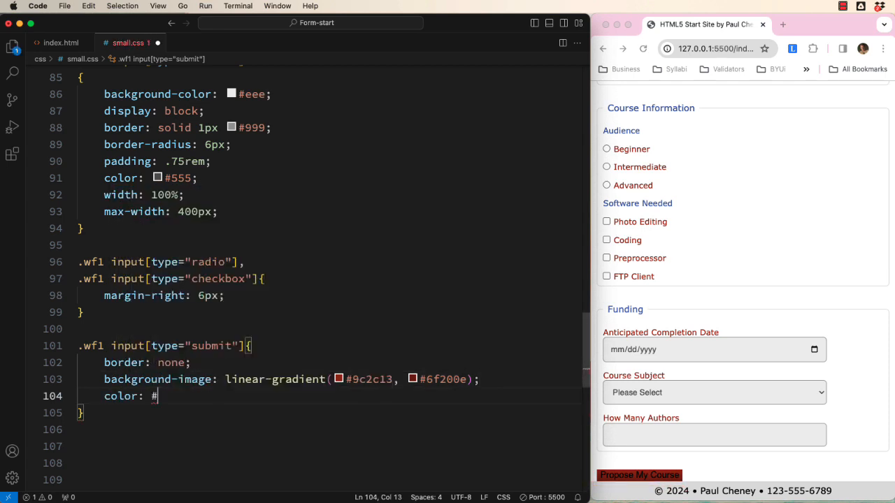
type("fff;")
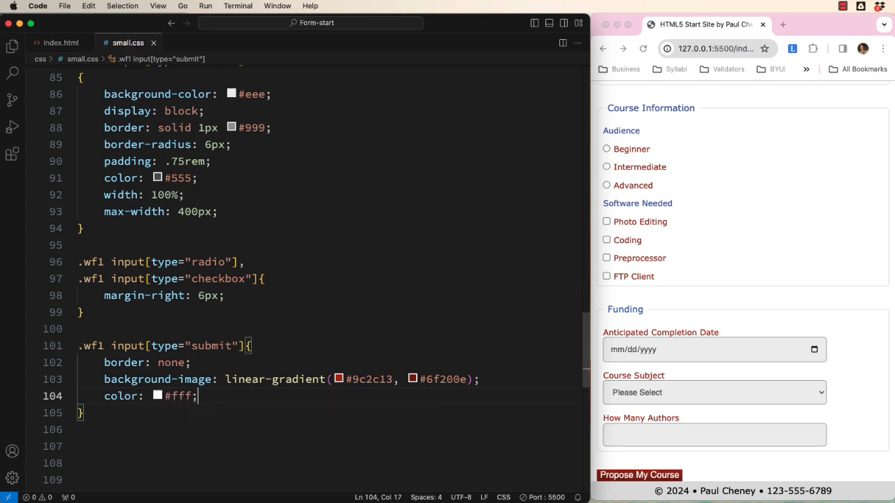
type("border-radius: 6;")
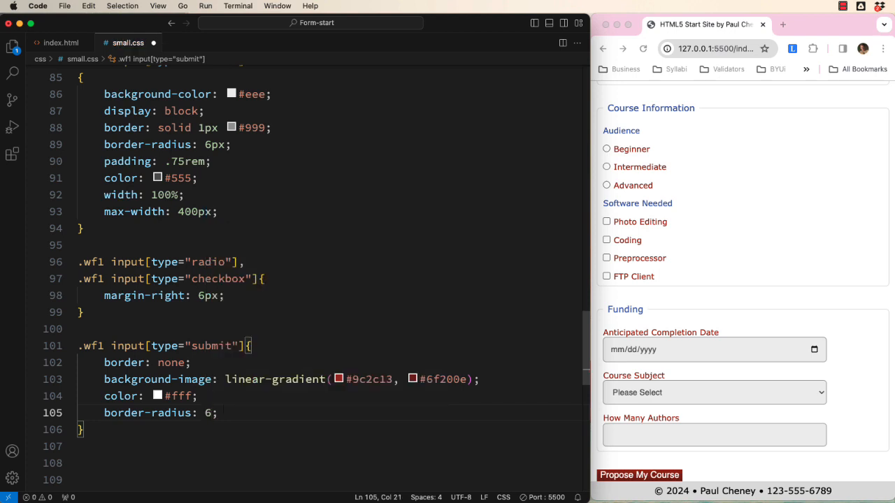
type("px")
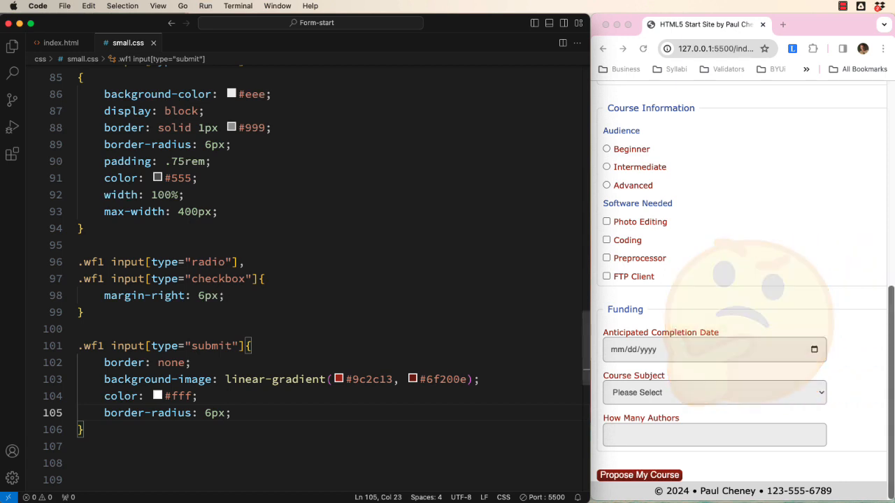
type("padding: .8rem")
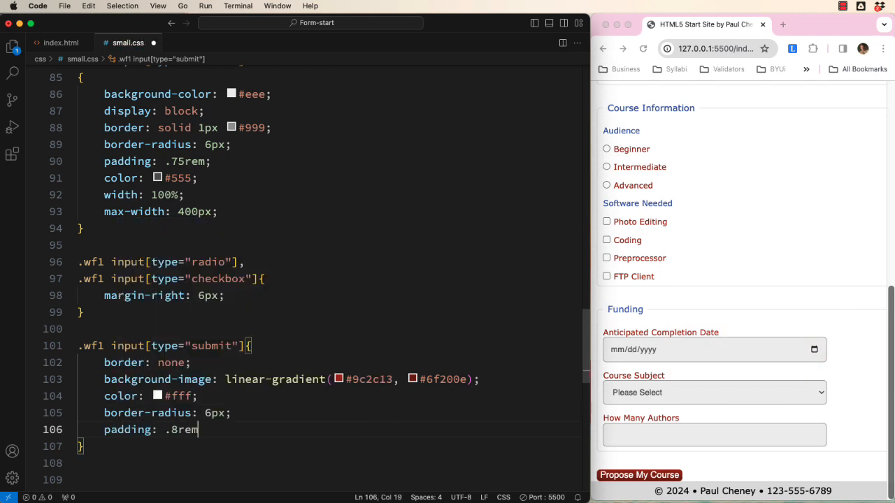
type("width: 96%;")
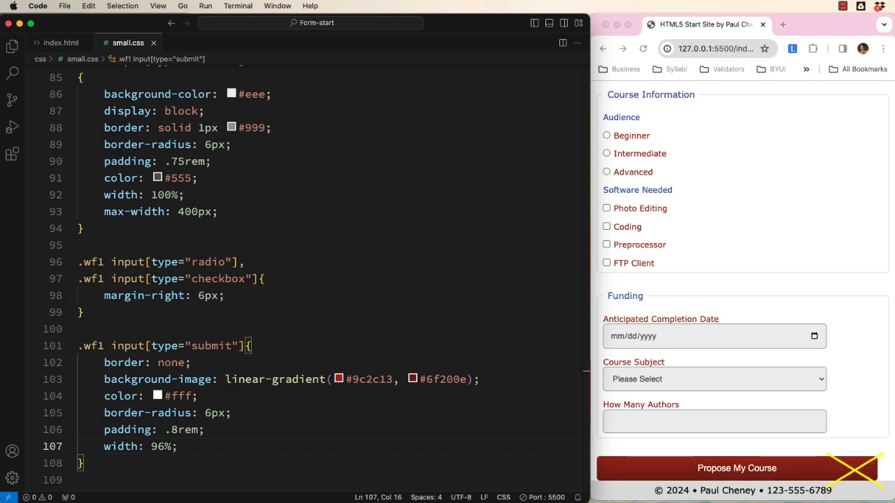
type("max-width: 400px;")
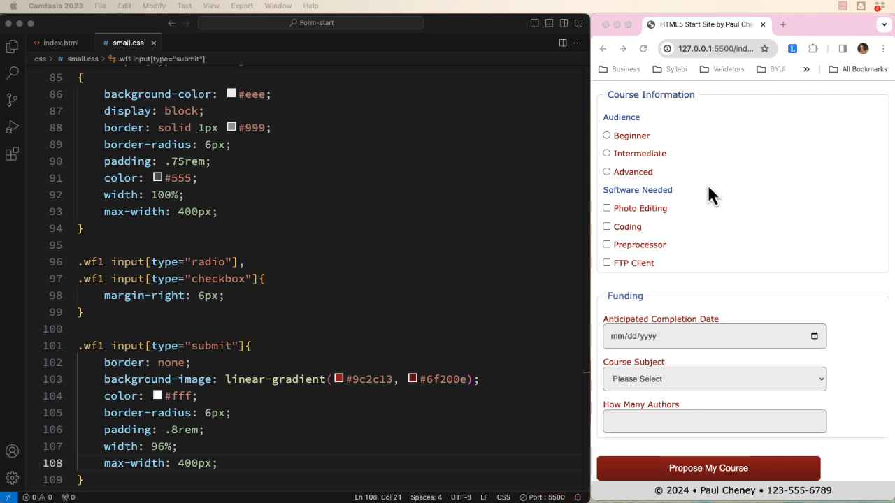
Give the submit button a margin of -1rem 2% 2rem 2%
type("m")
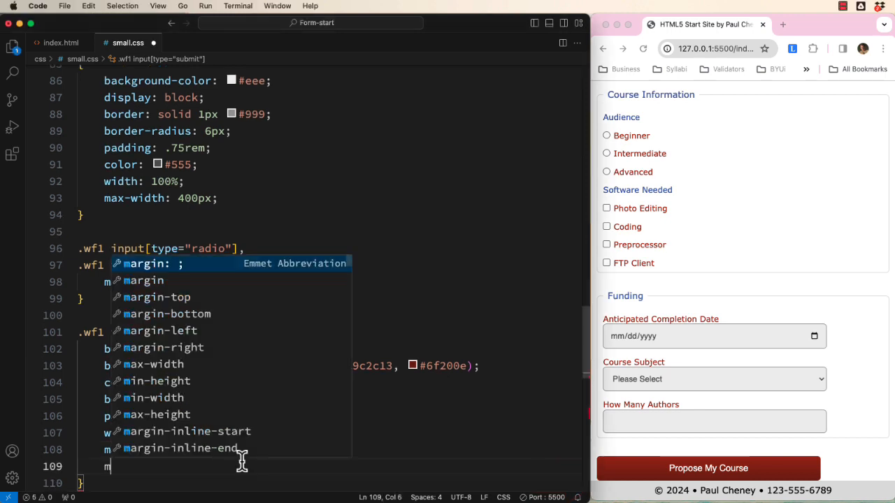
type("argin: -1rem")
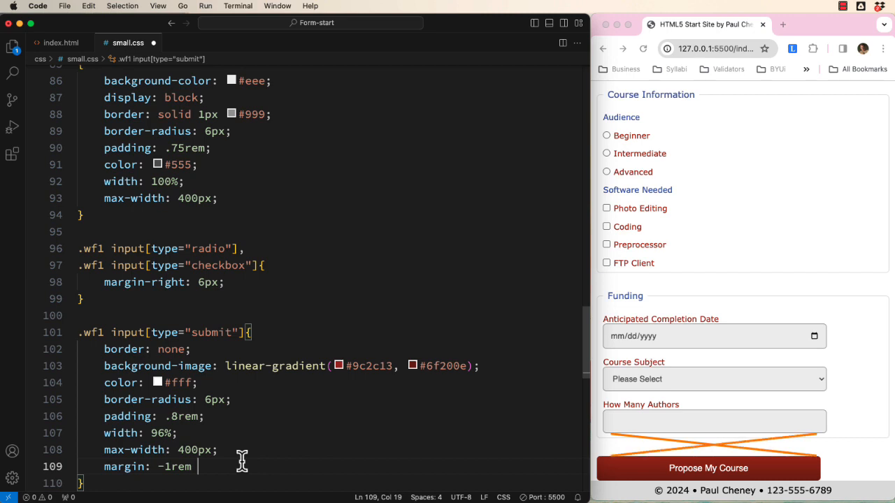
type("2% 2")
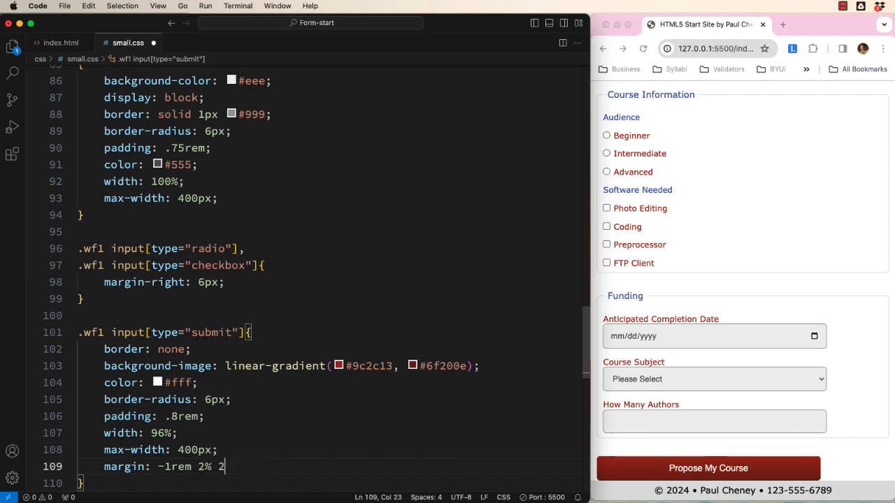
type("rem")
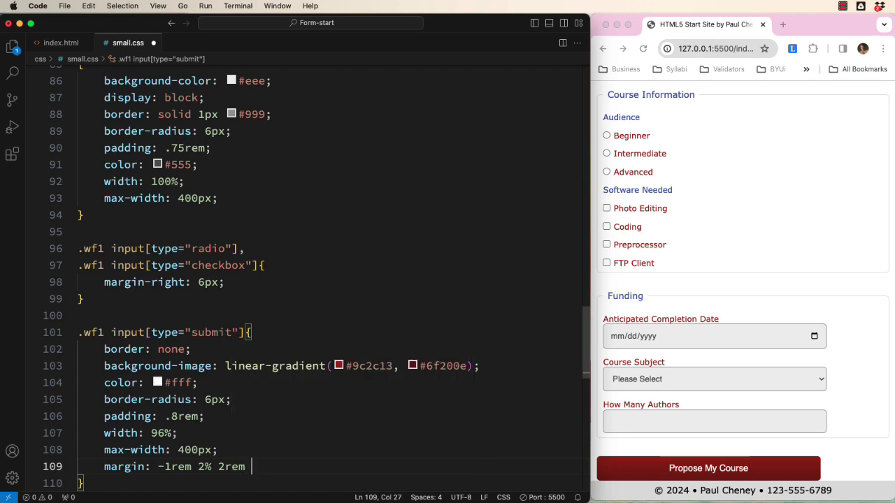
type("2")
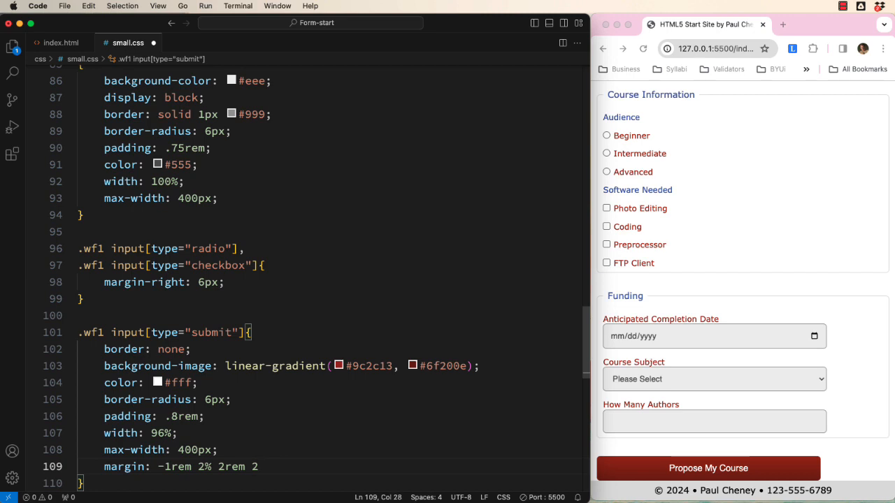
type("%;")
type("box-shadow: ;")
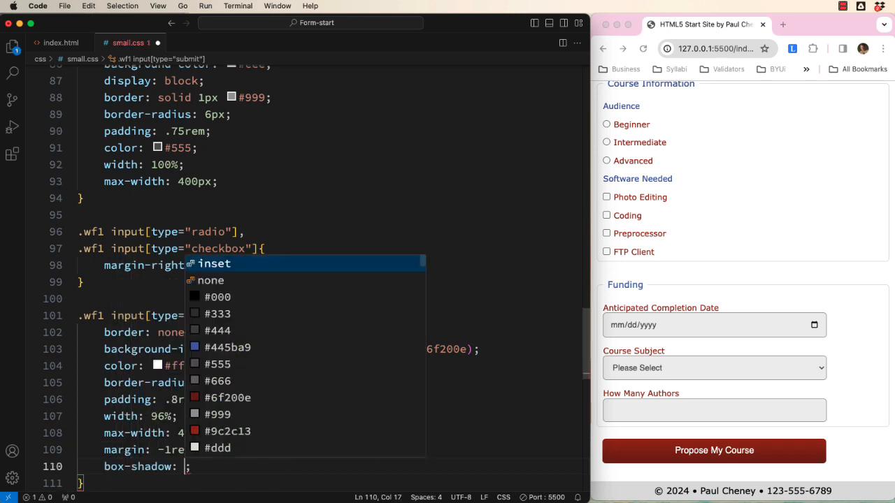
Add a box-shadow of 1px 1px 4px #999 to the submit button
type("1px 1px 4px #9")
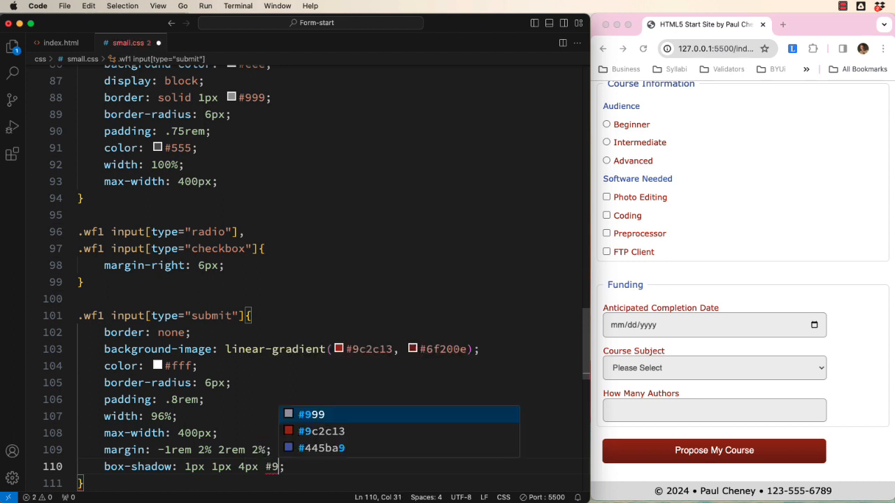
left_click(310, 414)
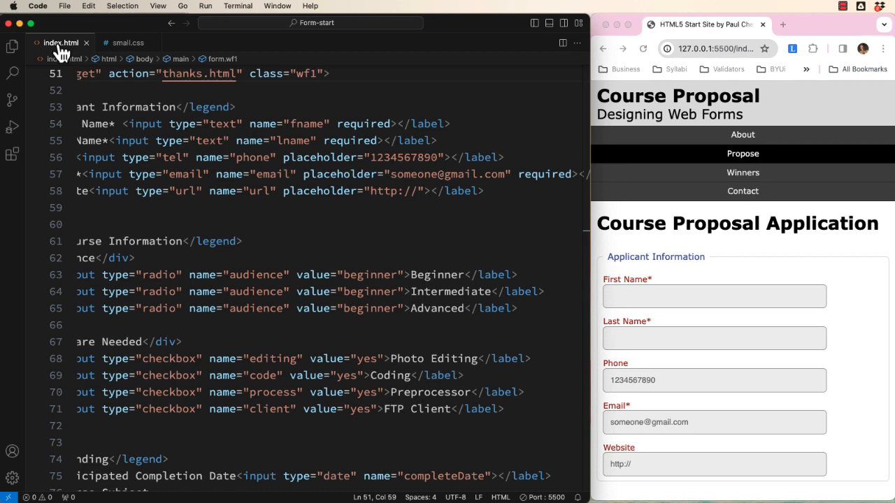
Add a .wf1 input:required rule with background-color: red in small.css
left_click(128, 42)
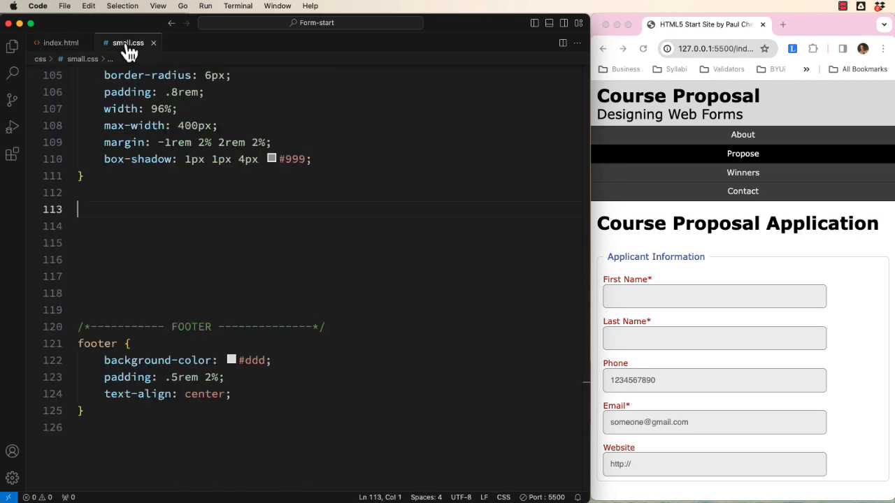
type(".wf1 input:required {")
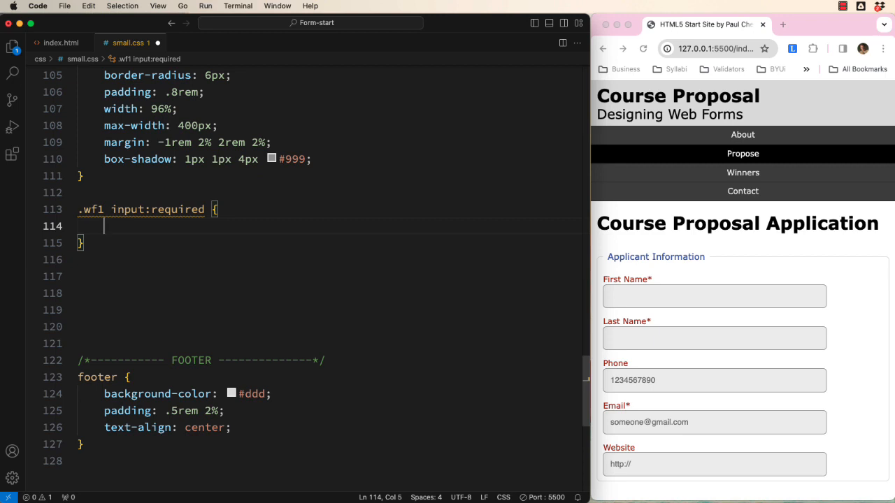
type("back")
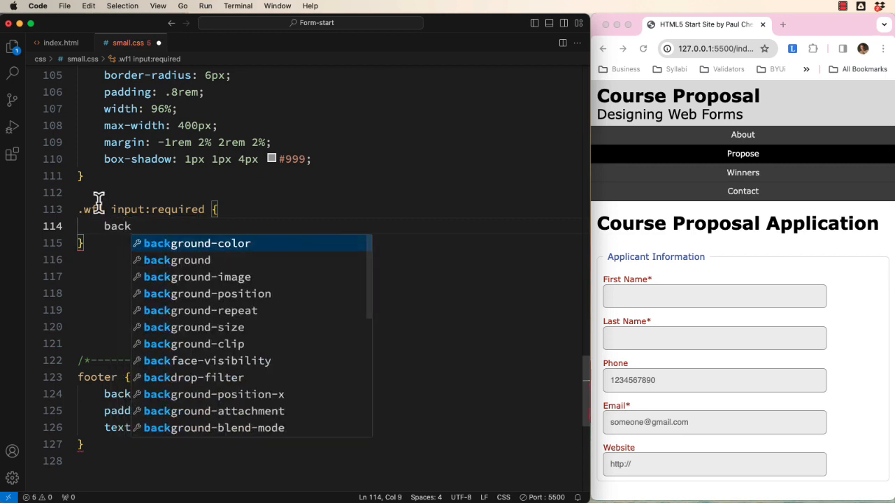
type("ground-color: red;")
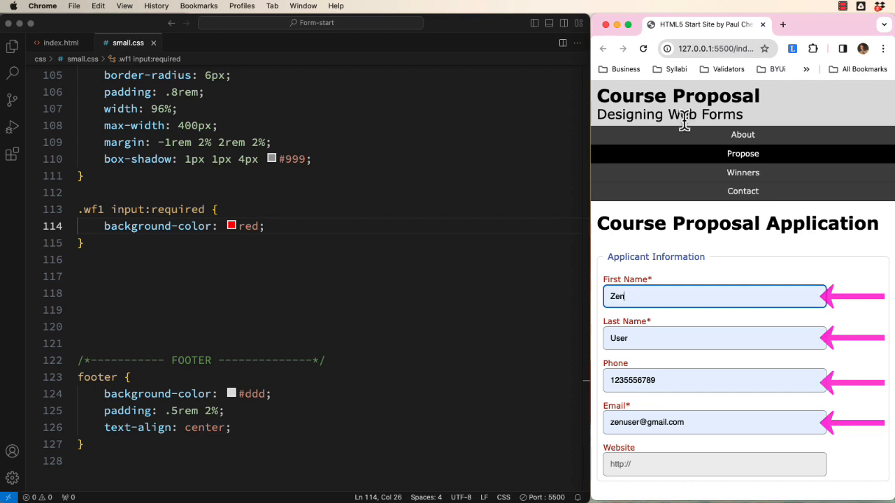
double_click(132, 226)
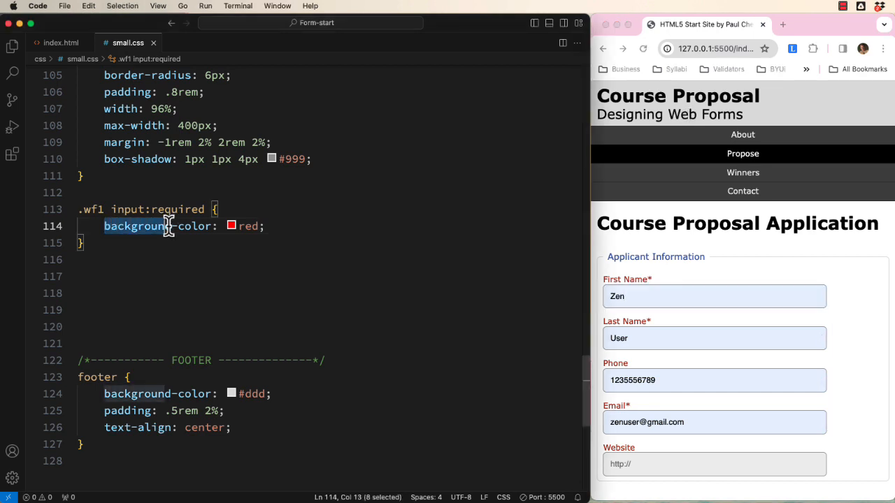
Change the required rule to border-bottom: solid 8px red and duplicate it as :required:valid
type("border-right: solid 8px red;")
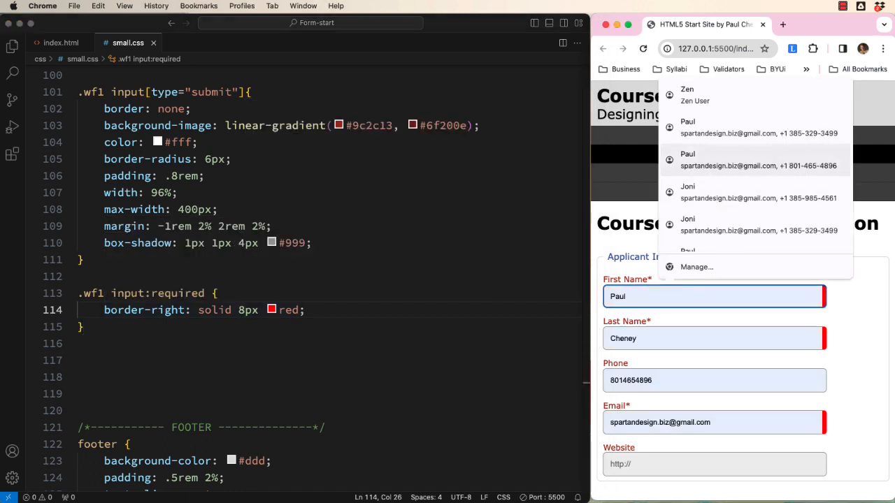
left_click(695, 95)
type("left ")
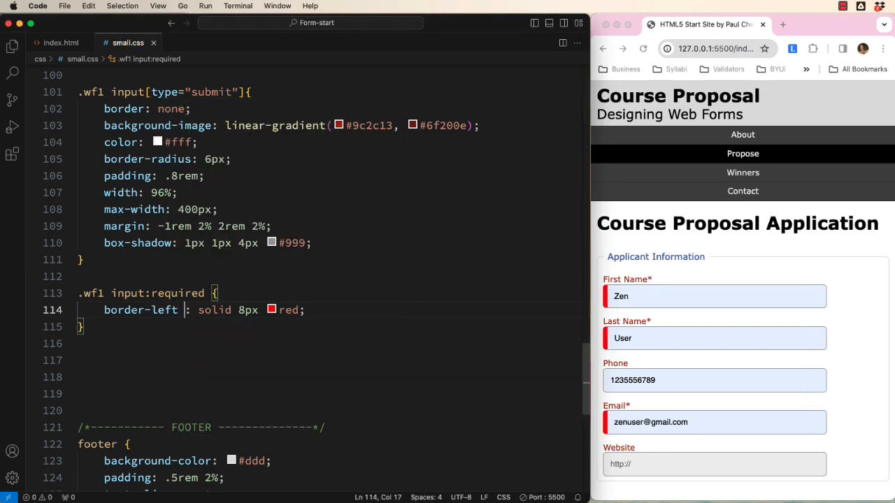
type("border-bottom")
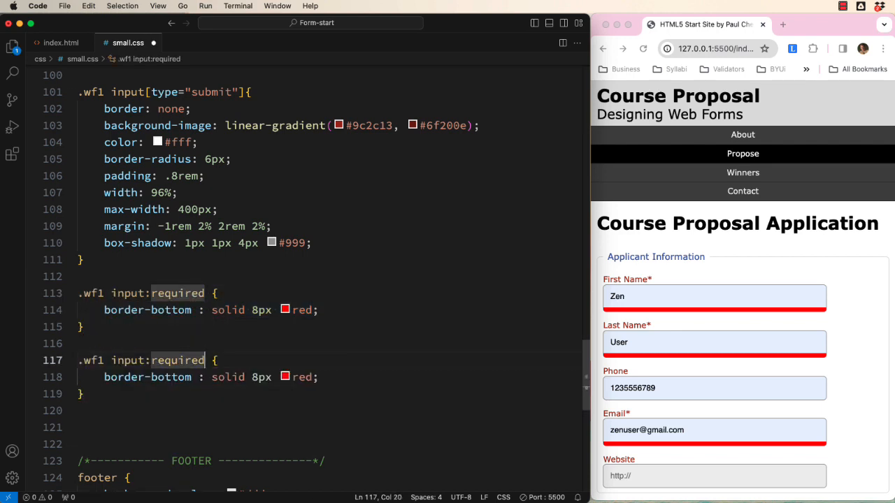
type(":valid")
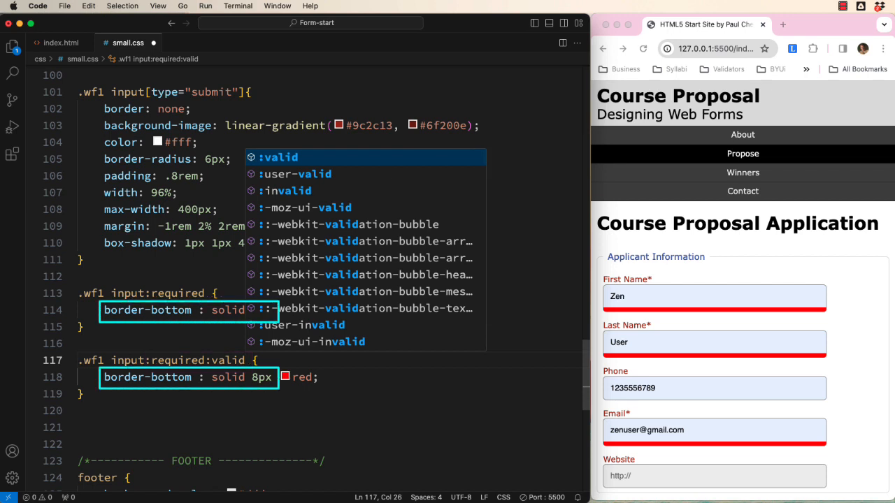
Make the :required:valid rule's bottom border green and check it by filling fields in Chrome
type("green")
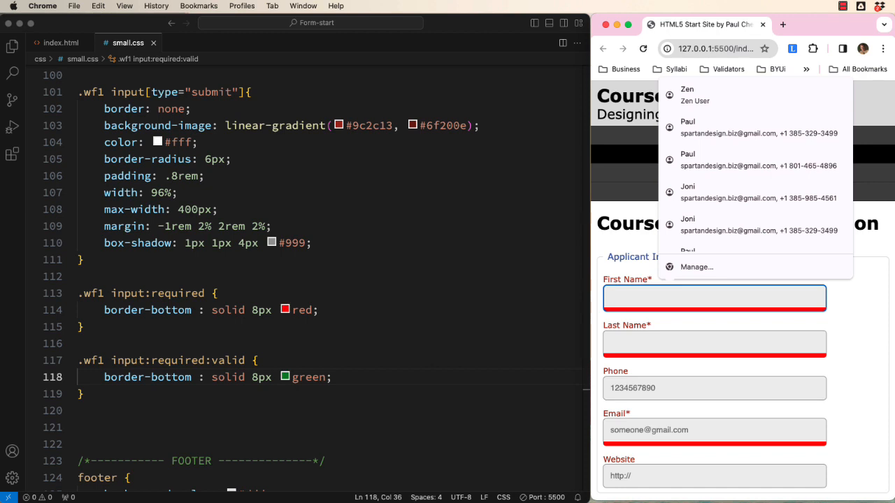
type("ty")
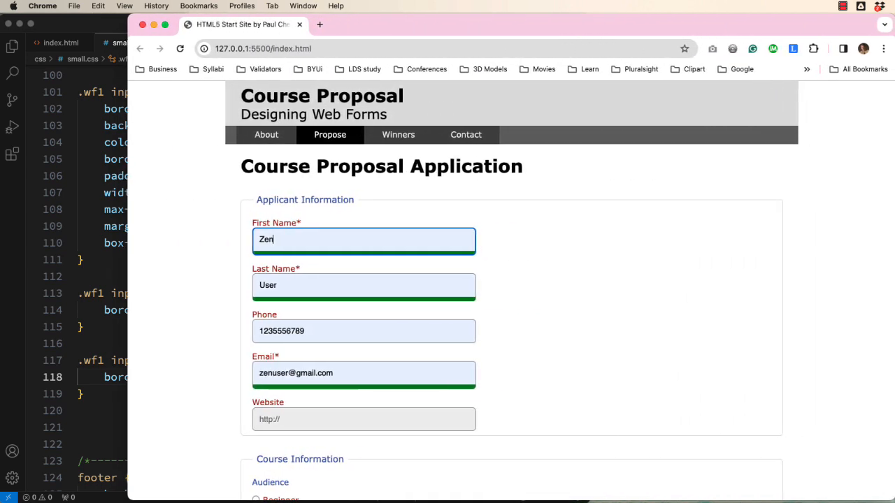
scroll("down", 3)
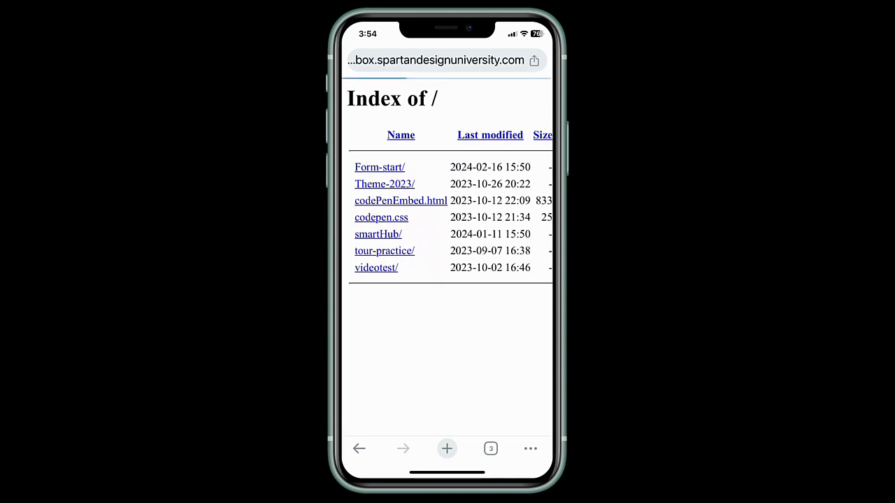
Load Form-start on the iPhone and tap Phone and Website to check their keyboards
left_click(380, 168)
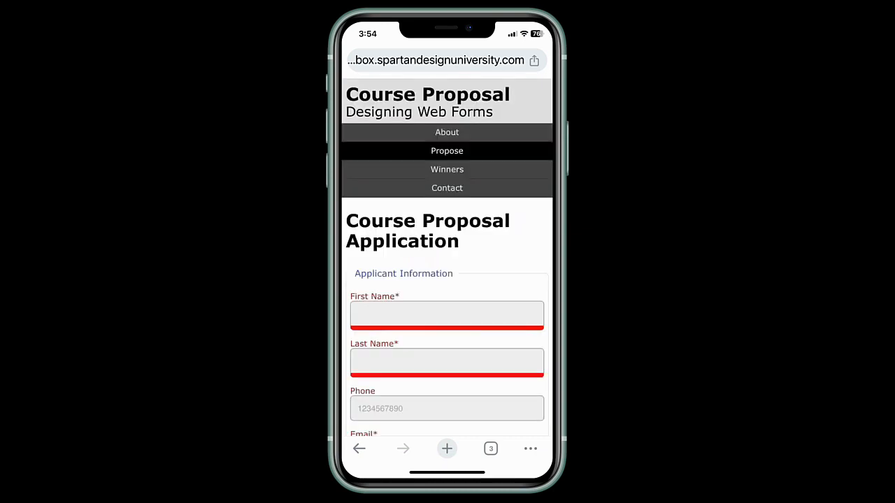
left_click(447, 316)
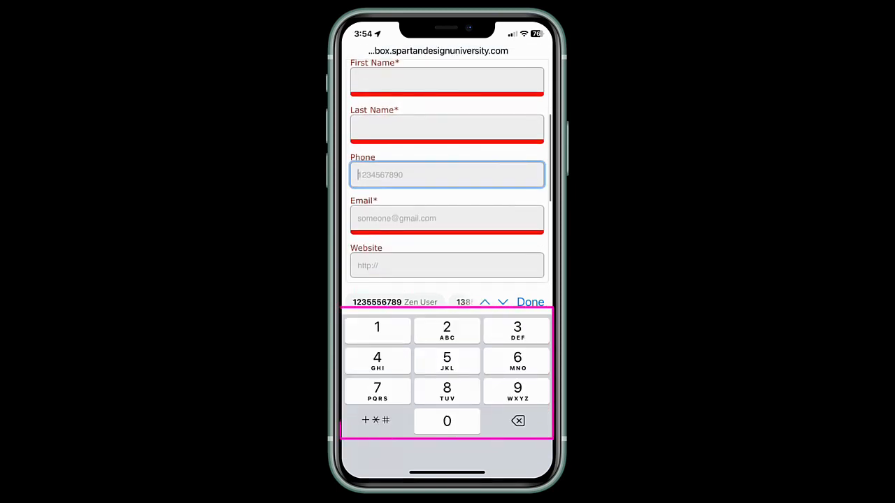
left_click(447, 218)
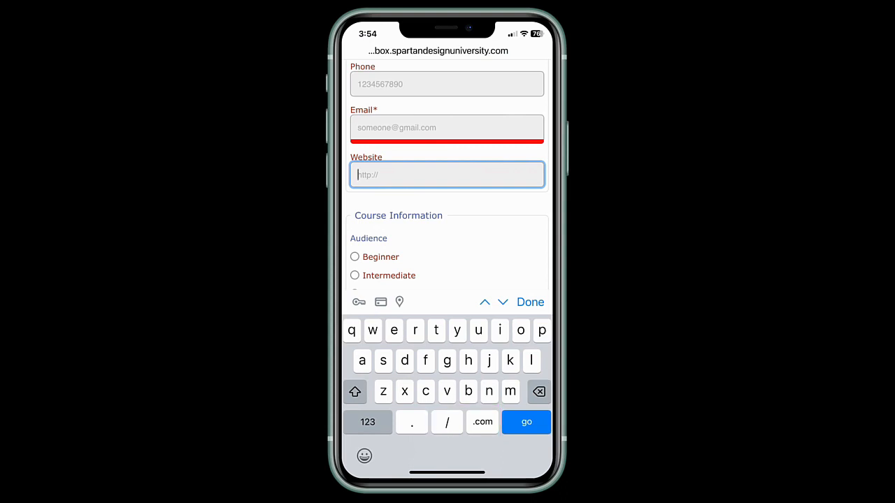
scroll("down", 3)
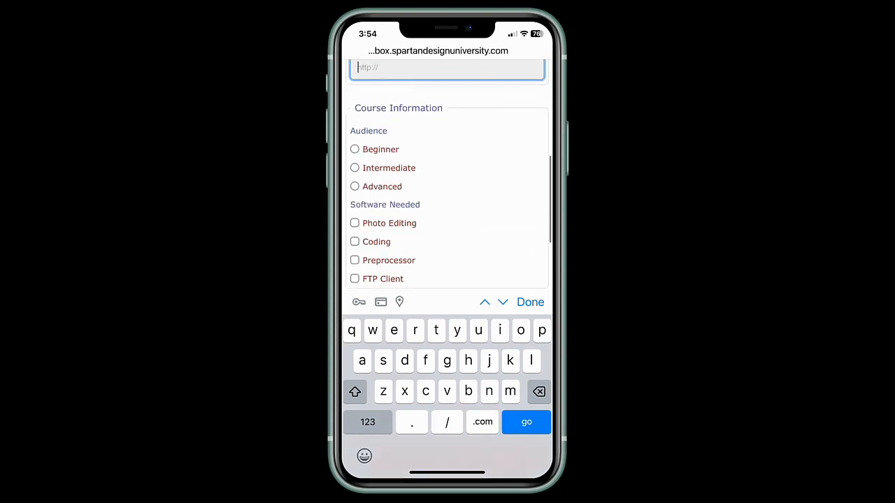
left_click(355, 186)
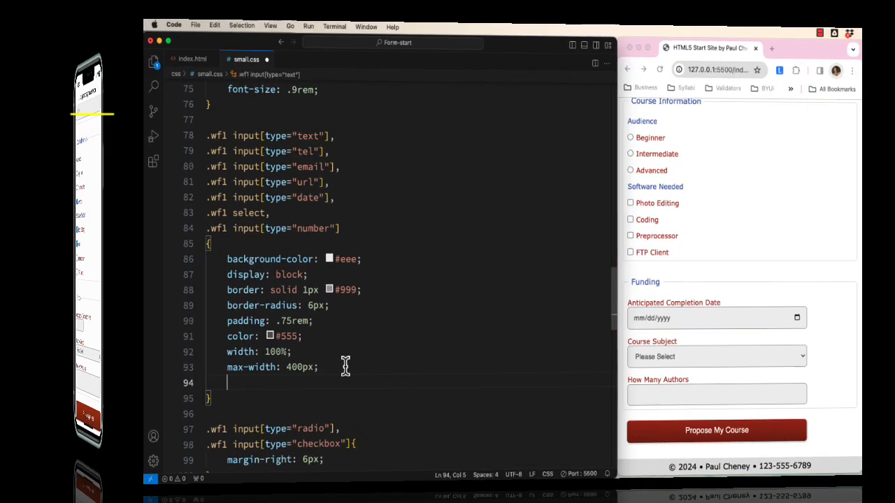
Add appearance: none to the .wf1 text-field and select rule
type("appe")
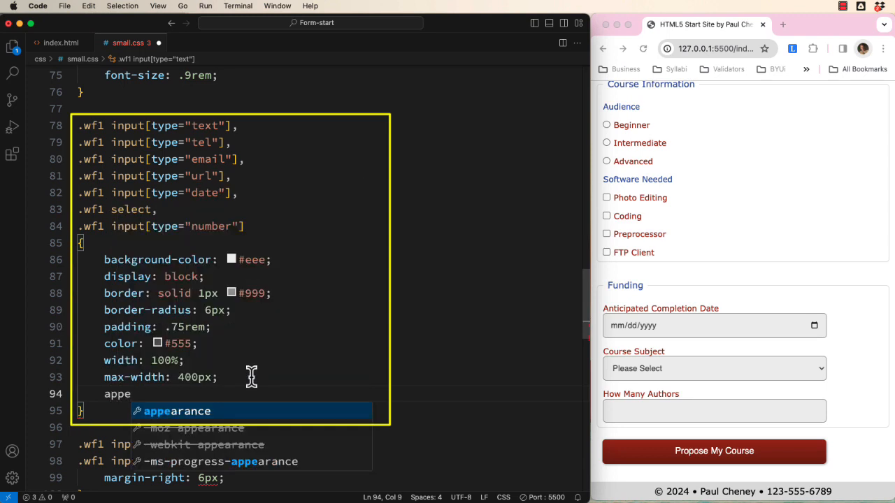
type("arance: no;")
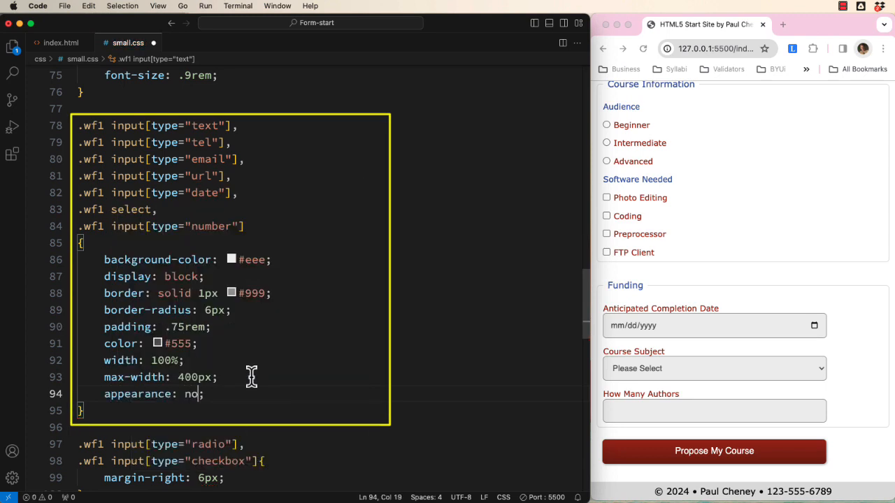
type("ne")
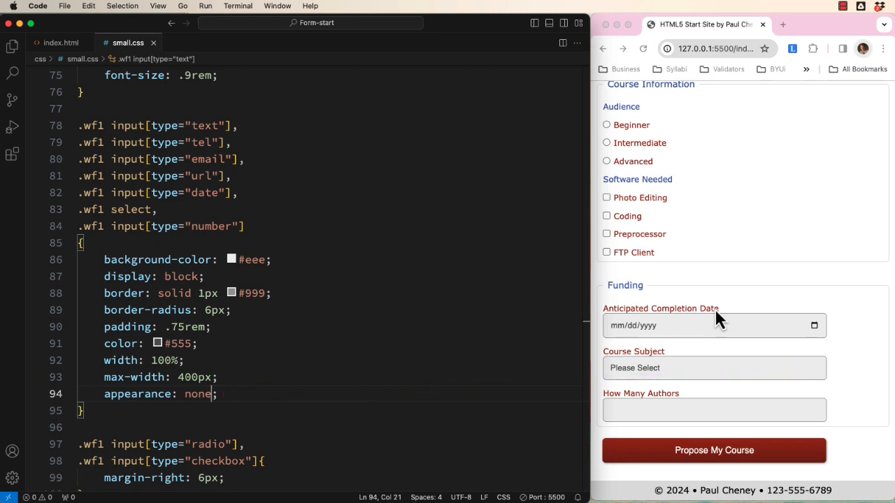
mouse_move(716, 318)
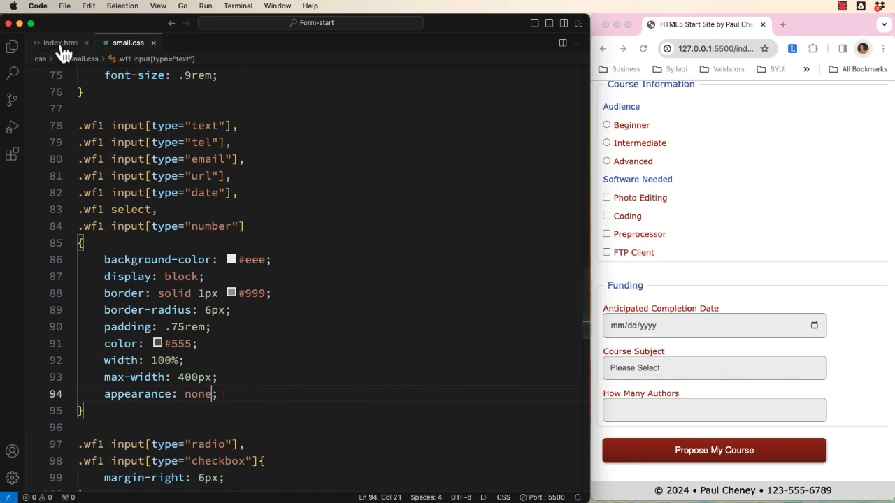
Insert &#9662; after 'Please Select' in the select's first option in index.html
left_click(61, 42)
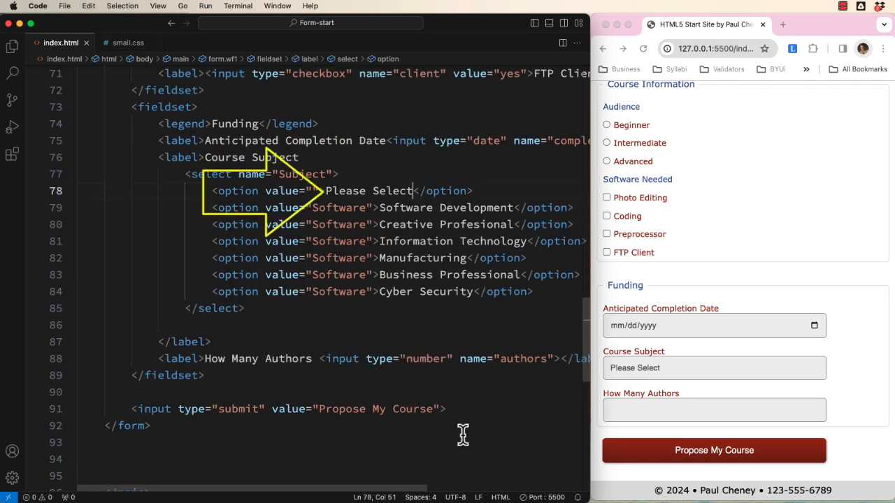
type("&#9662;")
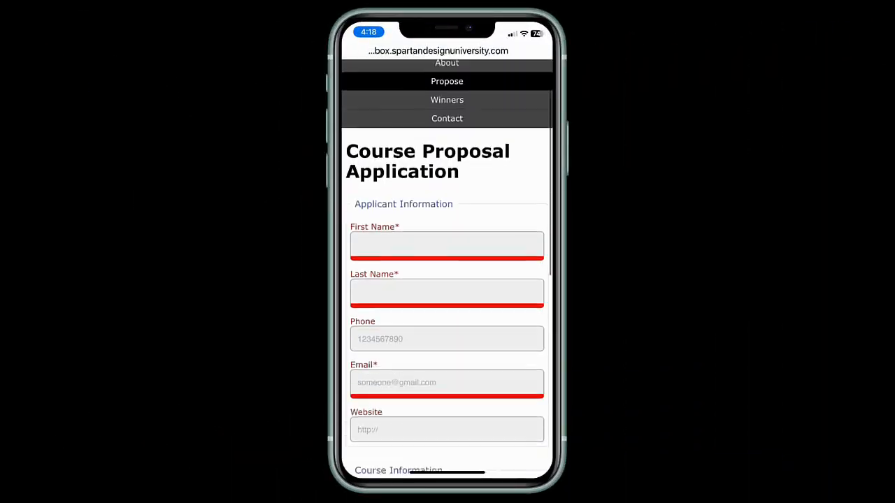
Pick Creative Profesional from the Course Subject select on the phone
scroll("down", 3)
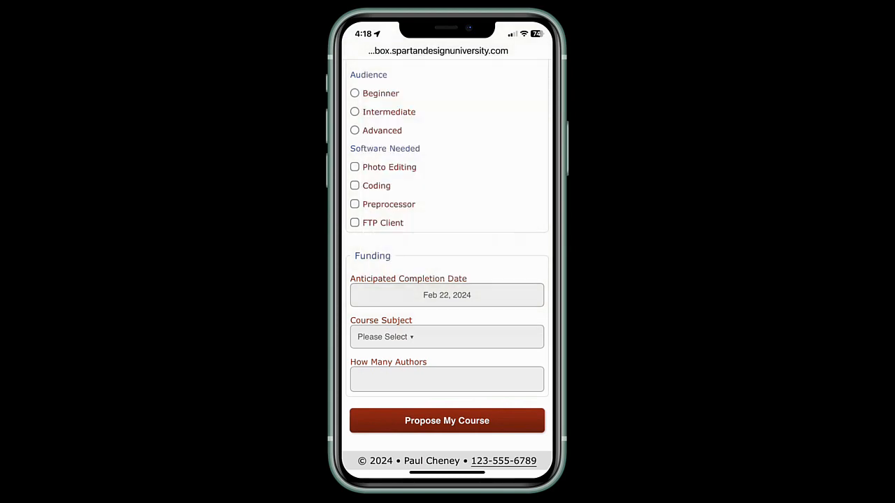
left_click(448, 337)
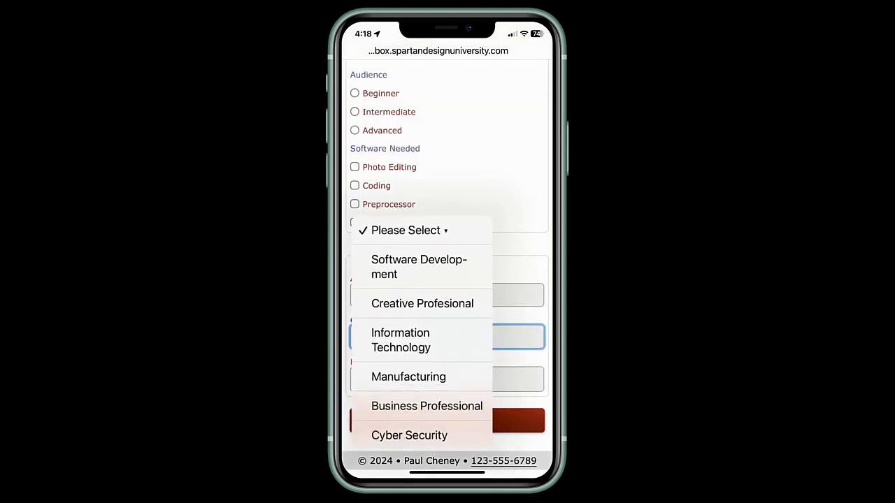
left_click(422, 303)
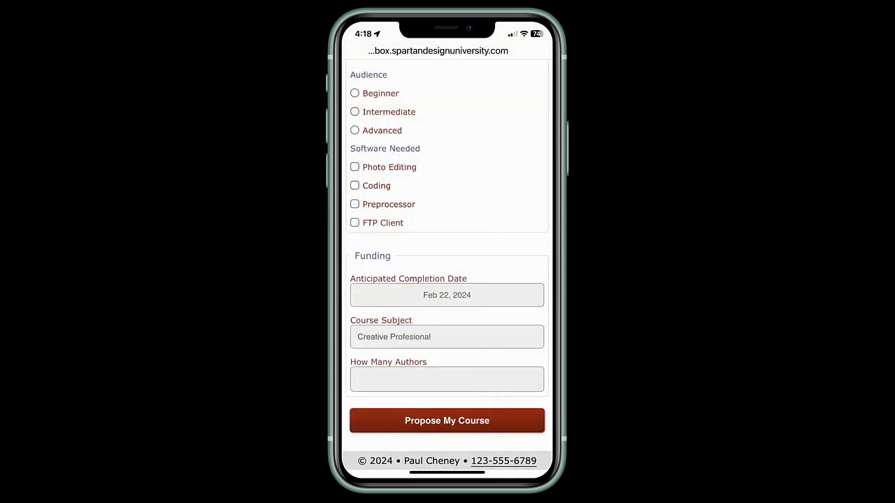